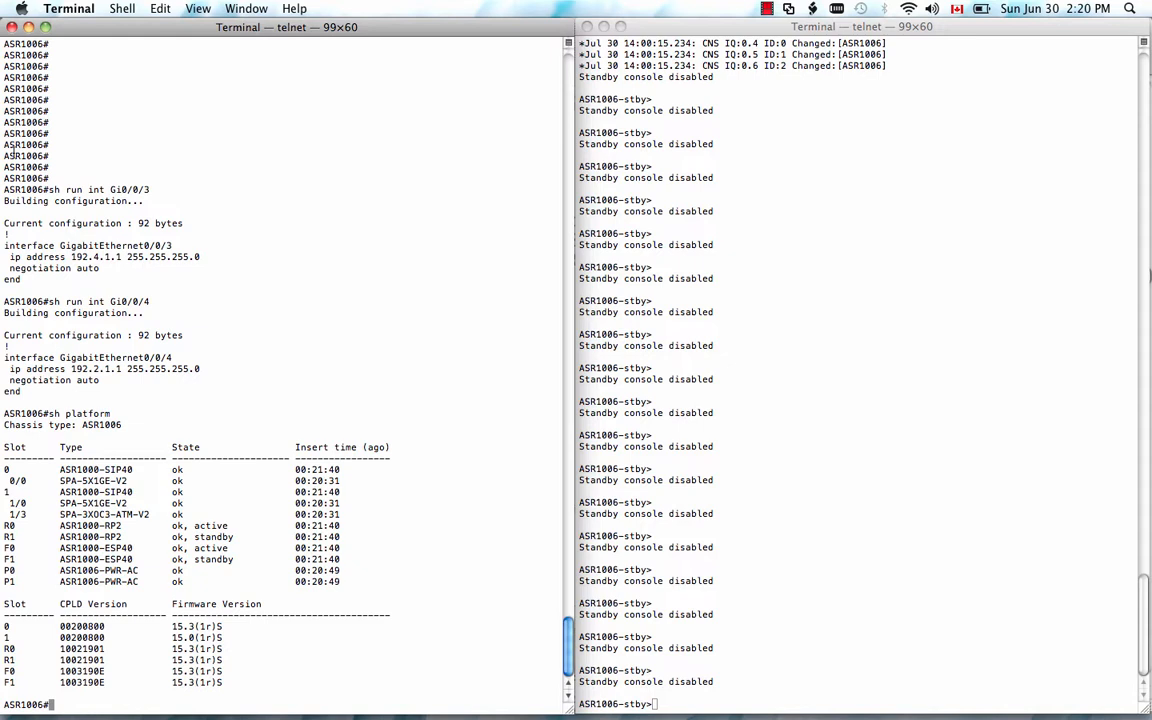
{"action": "mouse_move", "coordinate": [135, 340]}
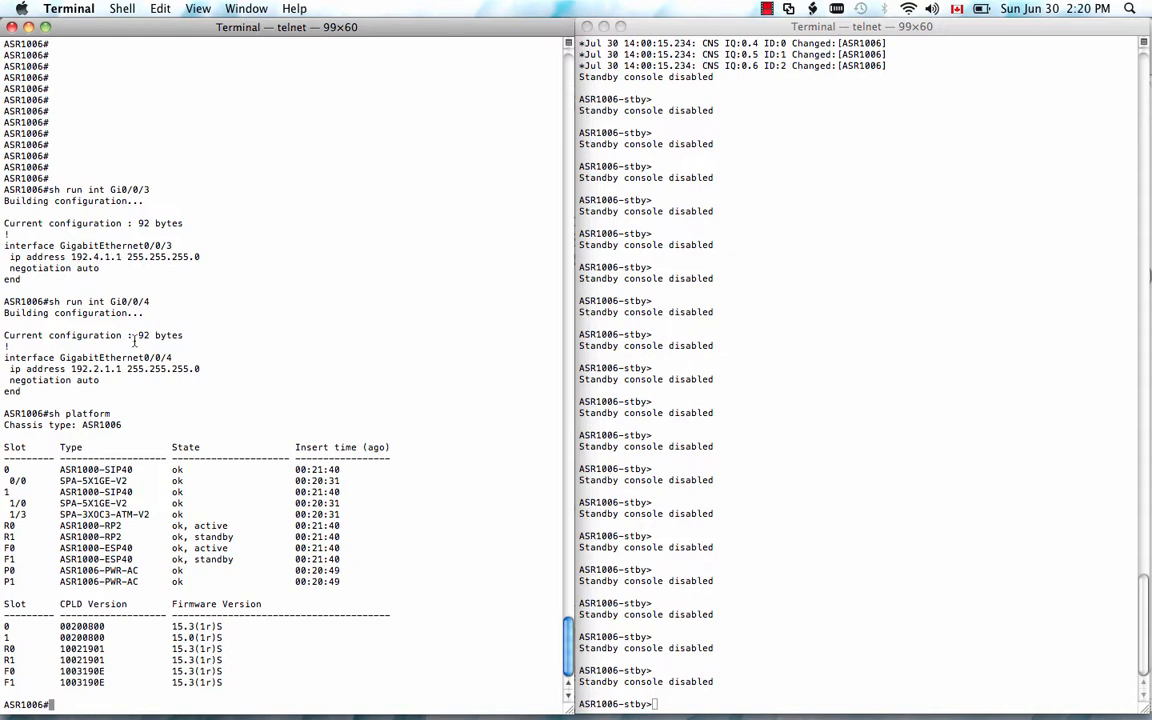
Step: Show the ASR1006 version (IOS XE 03.09.00.S) and list bootflash files, including the 3.9.1 image
{"action": "type", "text": "sh ver"}
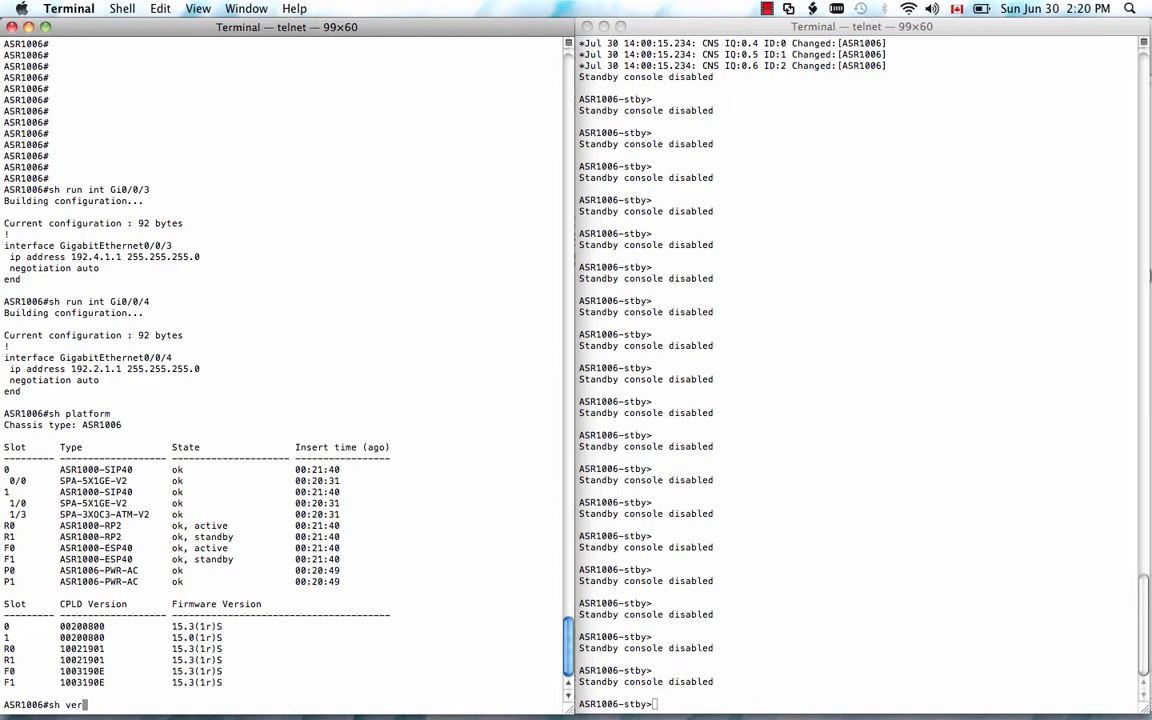
{"action": "key", "text": "Return"}
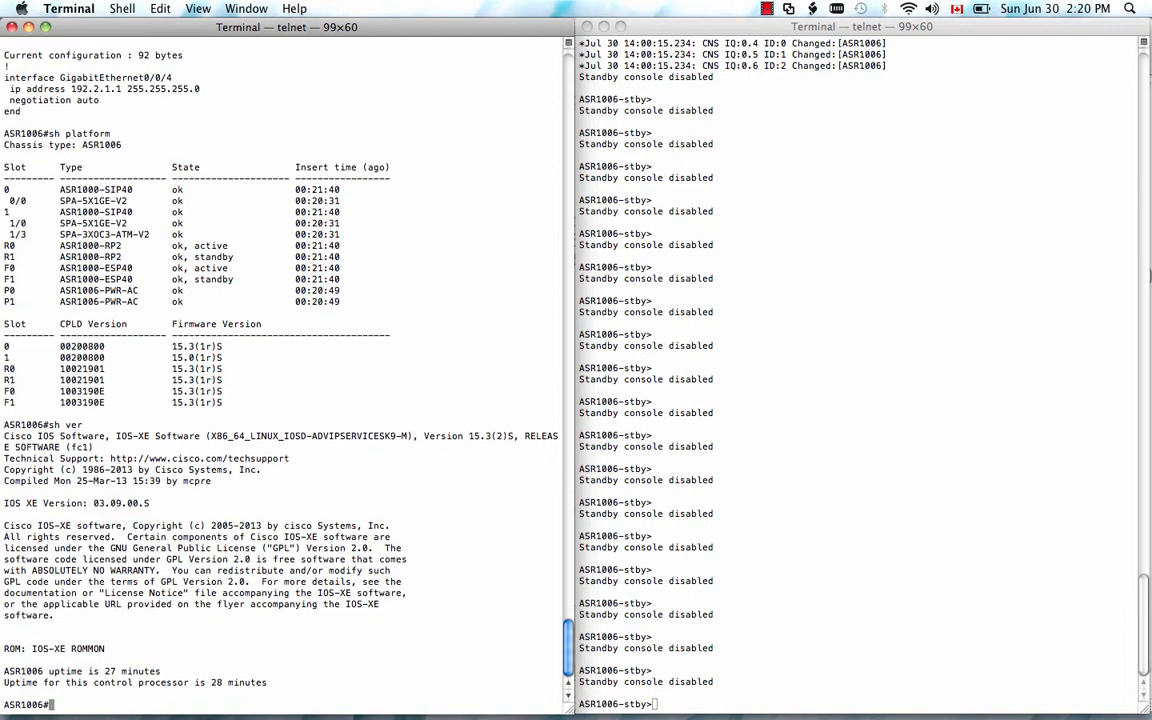
{"action": "type", "text": "dir boot"}
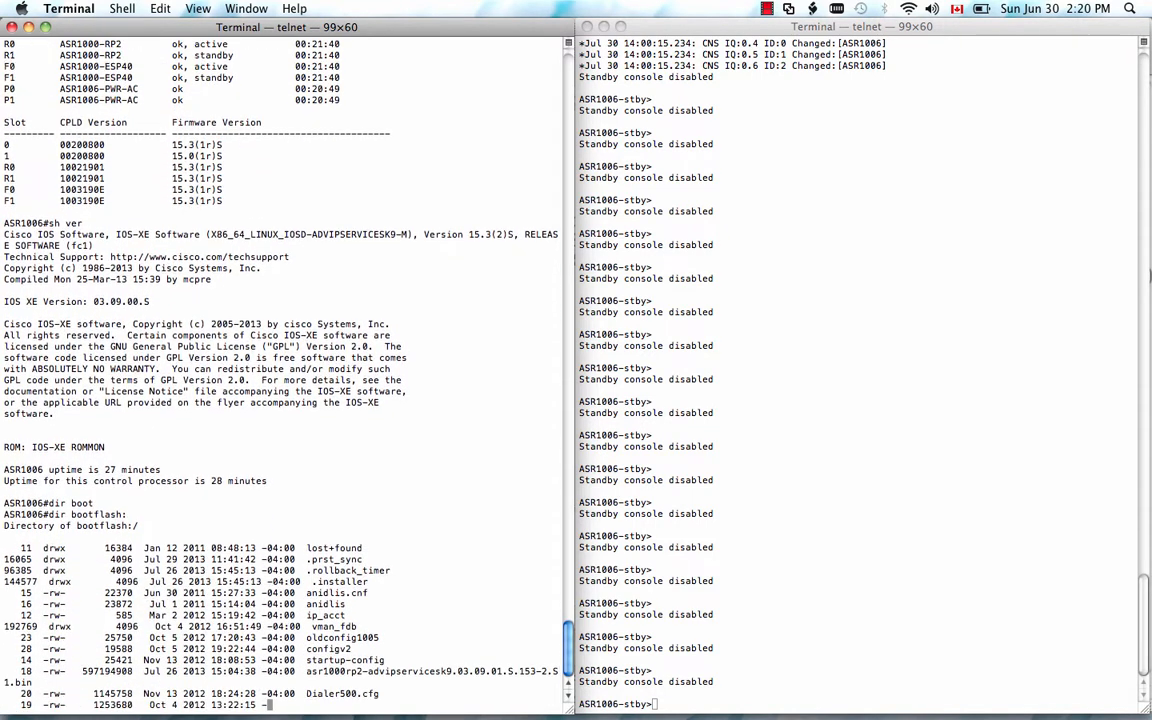
{"action": "scroll", "scroll_direction": "down", "scroll_amount": 3}
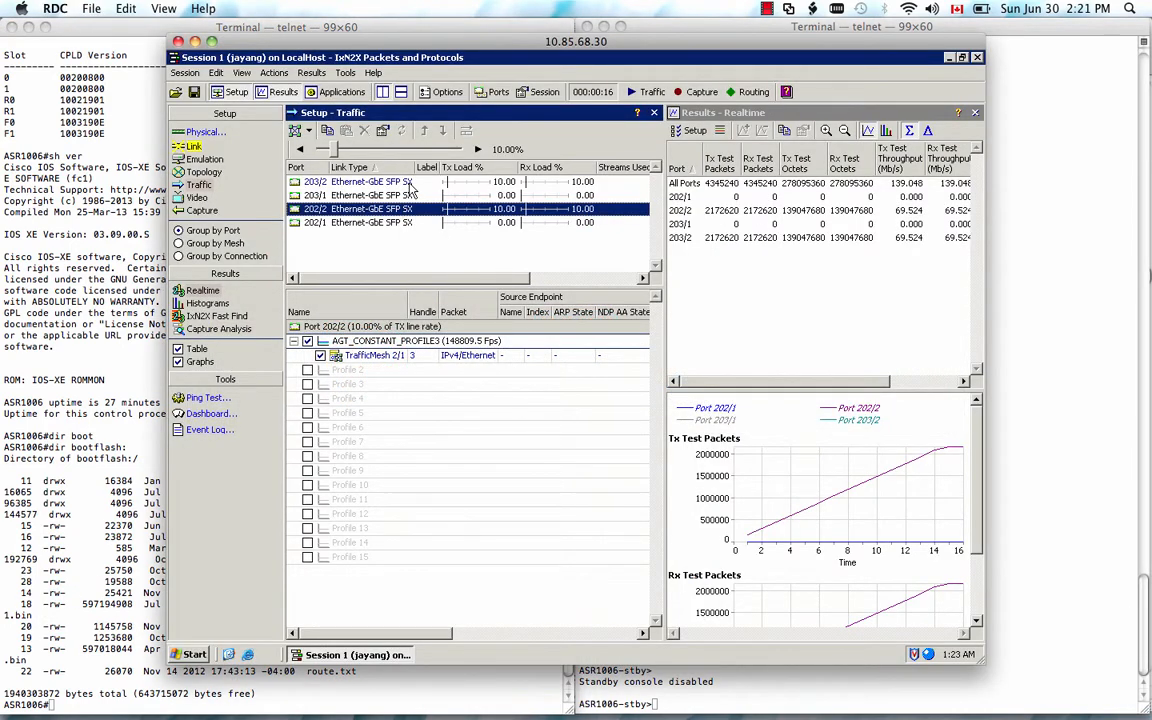
Step: Review the traffic profiles for ports 203/2 and 202/2, then start traffic and measurements on all ports
{"action": "left_click", "coordinate": [370, 181]}
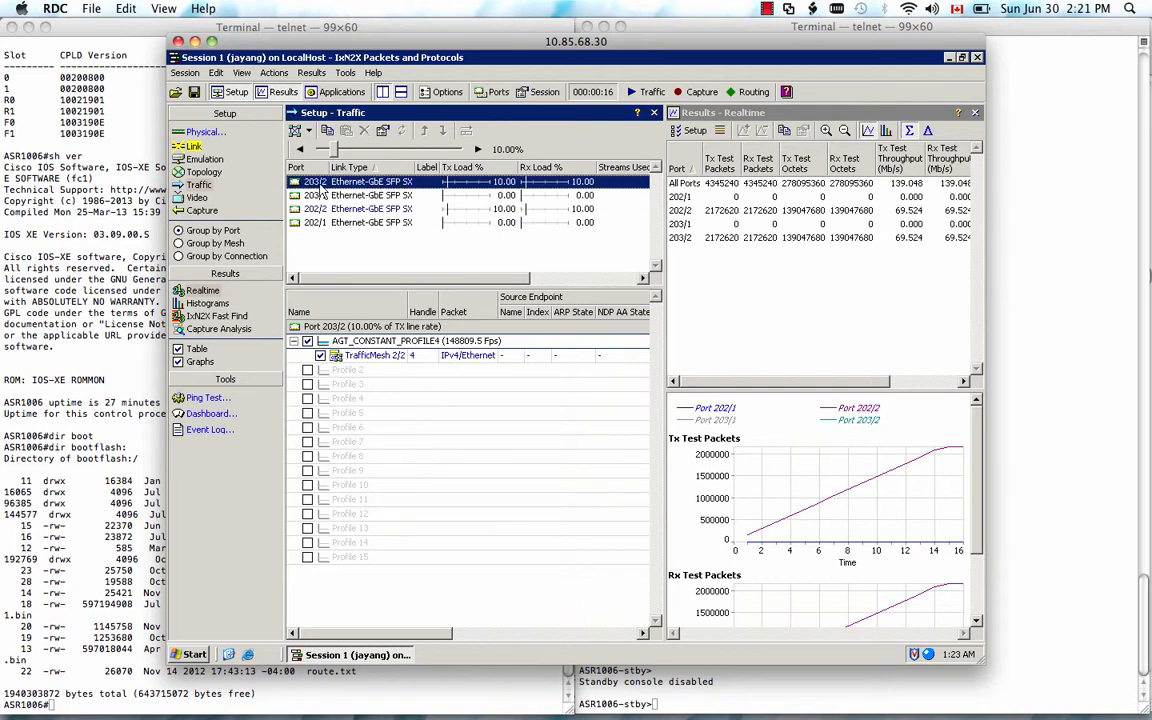
{"action": "left_click", "coordinate": [370, 209]}
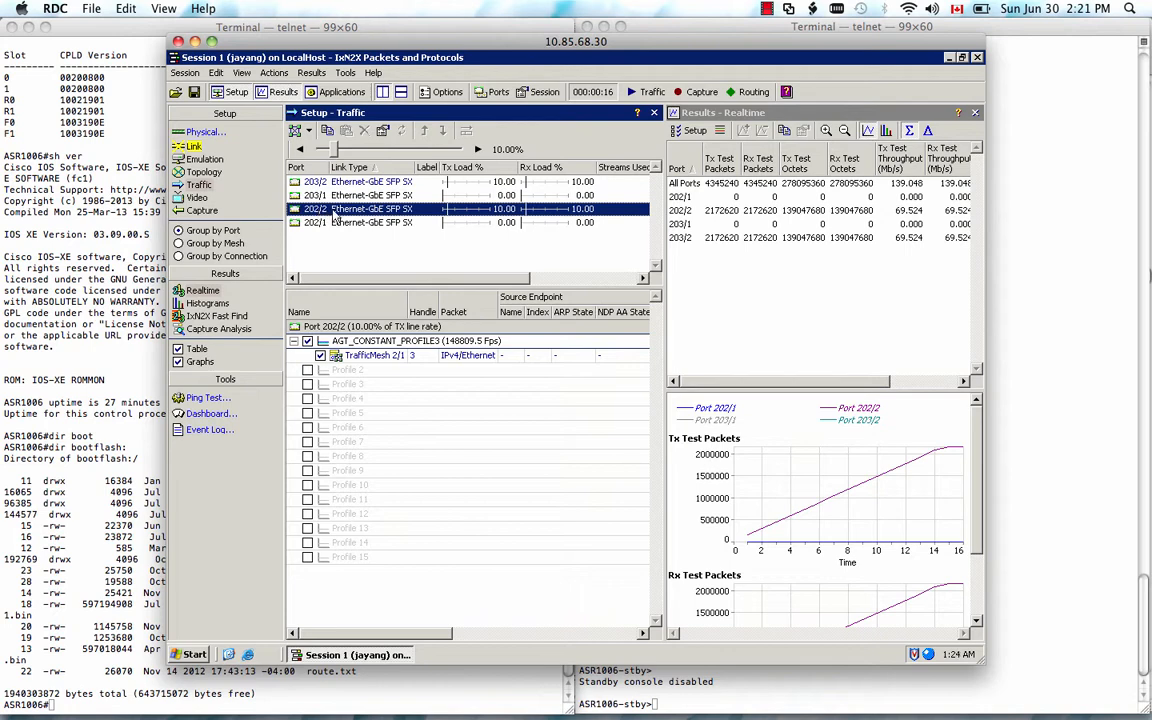
{"action": "mouse_move", "coordinate": [478, 342]}
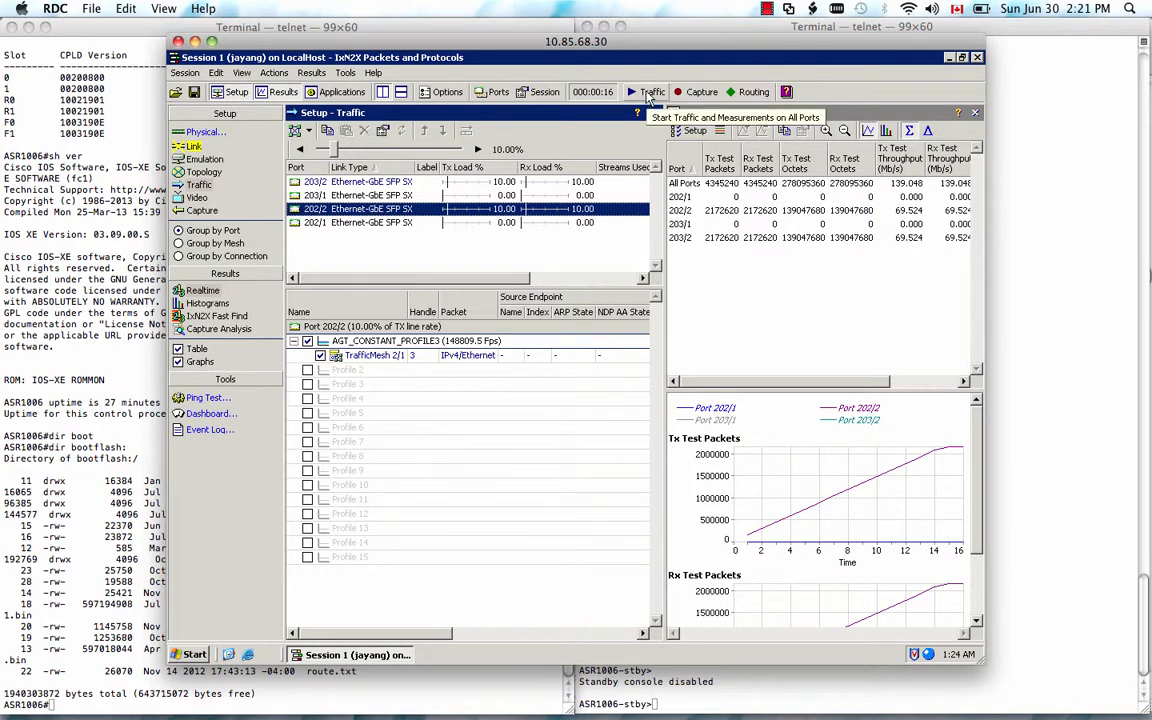
{"action": "left_click", "coordinate": [651, 91]}
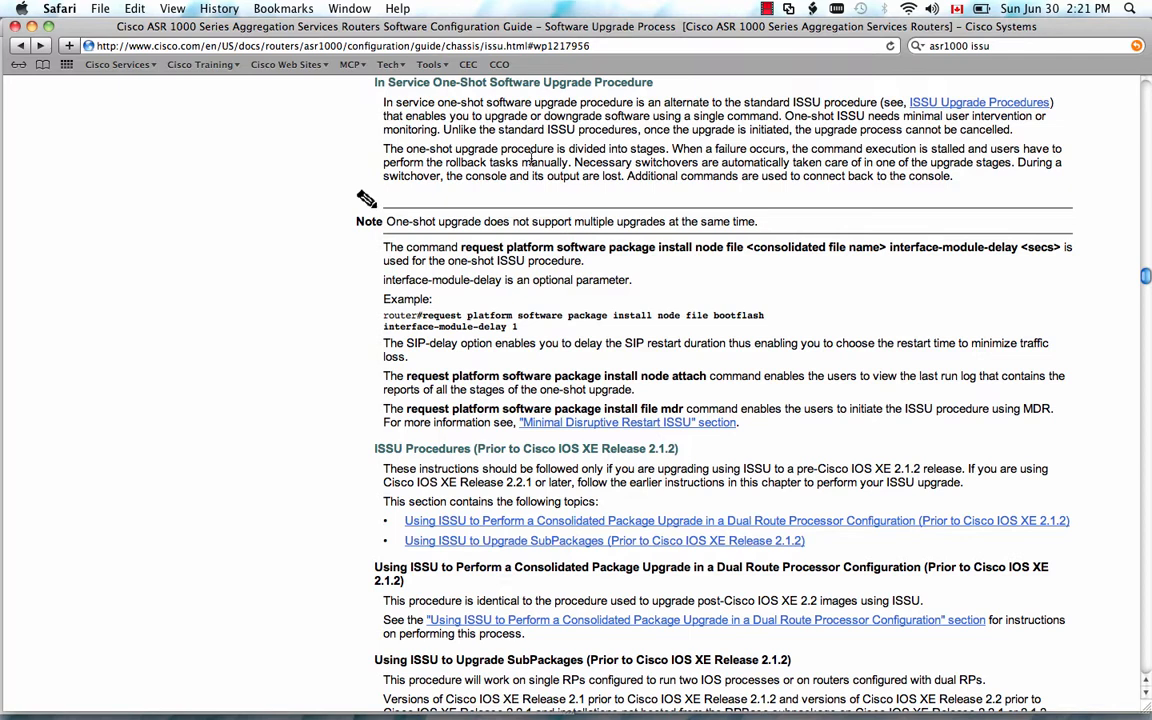
{"action": "mouse_move", "coordinate": [996, 47]}
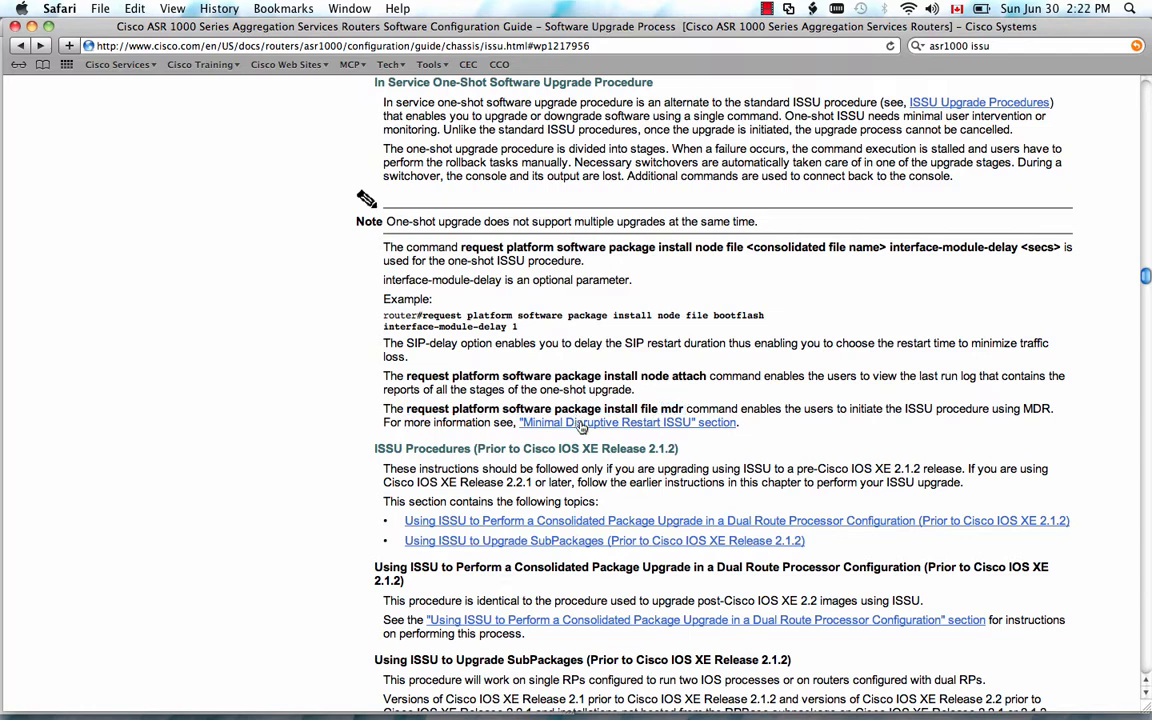
Step: Jump to the Minimal Disruptive Restart ISSU section and read through its MDR requirements
{"action": "left_click", "coordinate": [628, 422]}
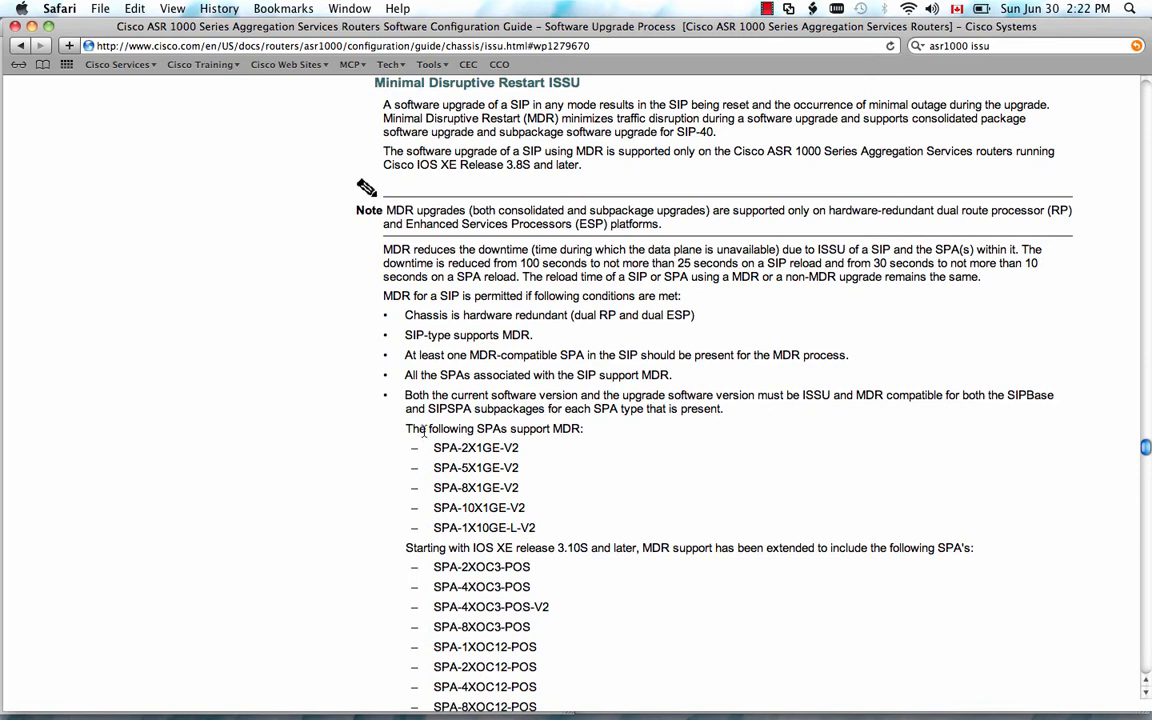
{"action": "left_click_drag", "start_coordinate": [425, 445], "coordinate": [545, 527]}
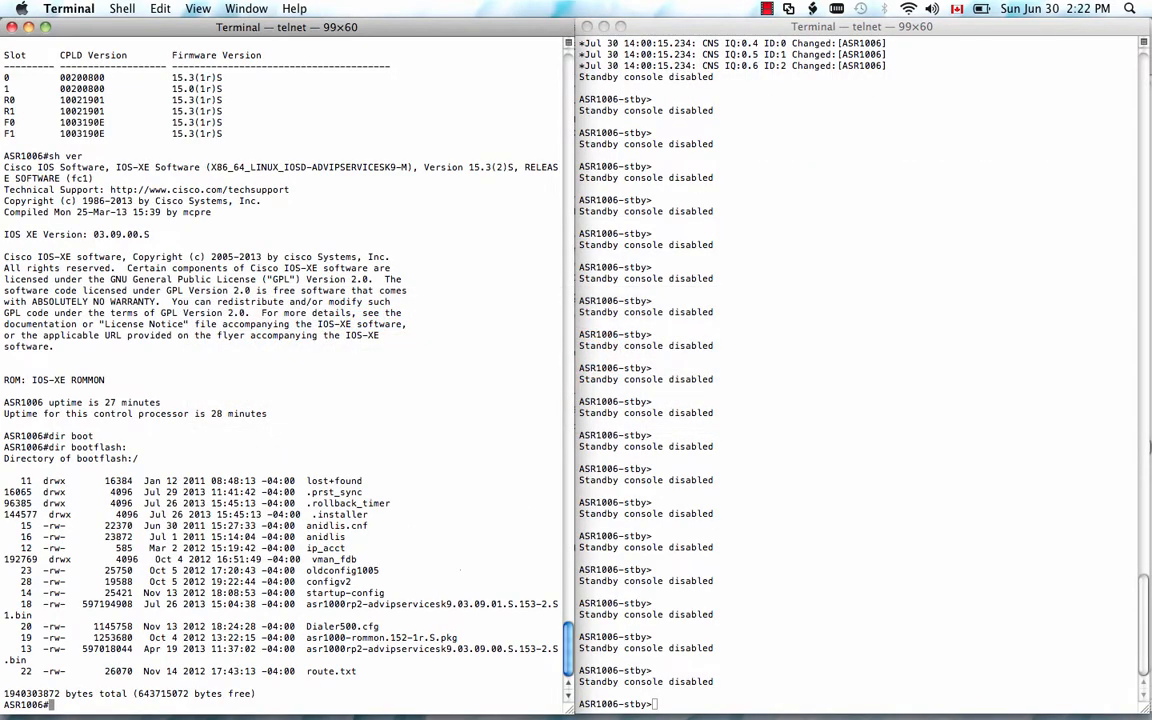
Step: Enter 'request platform software install' for the 03.09.01.S bootflash image with mdr and force
{"action": "type", "text": "request"}
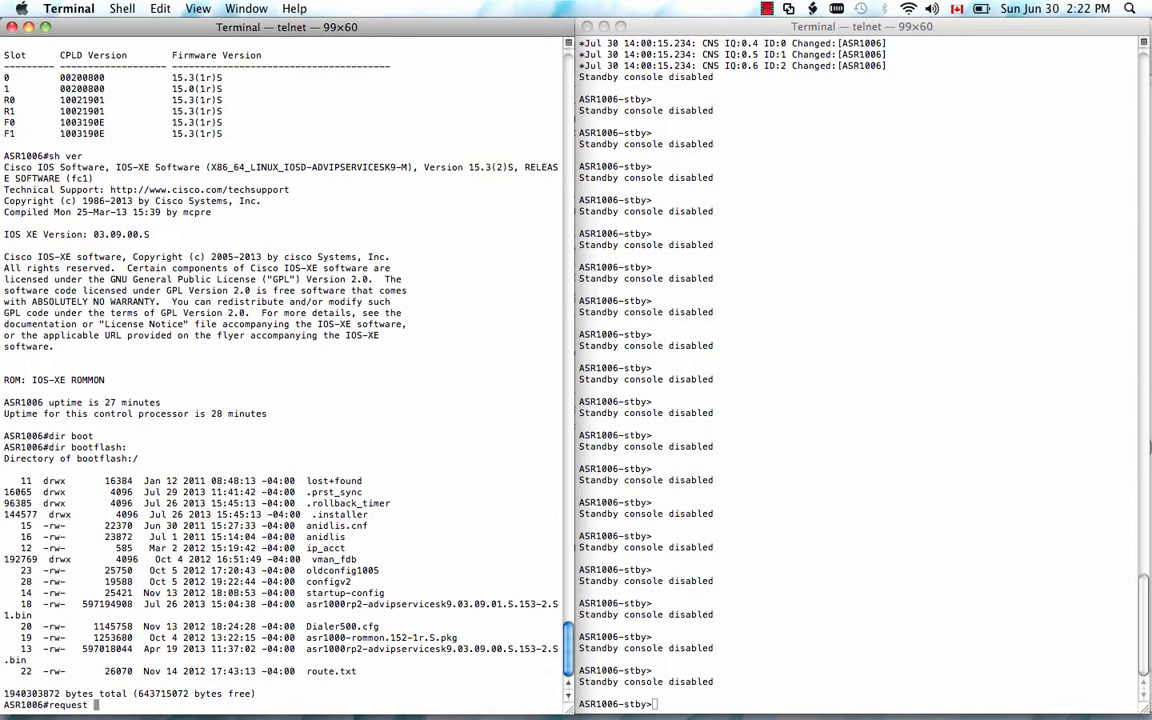
{"action": "type", "text": "platform software package"}
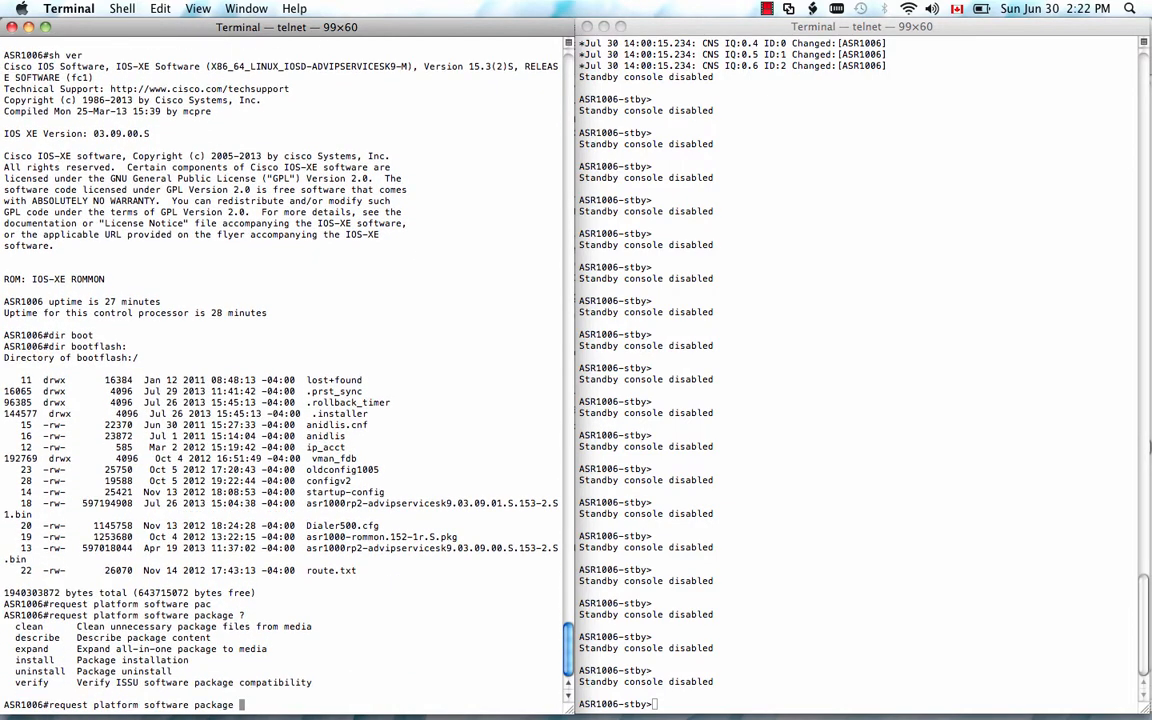
{"action": "type", "text": "install node file"}
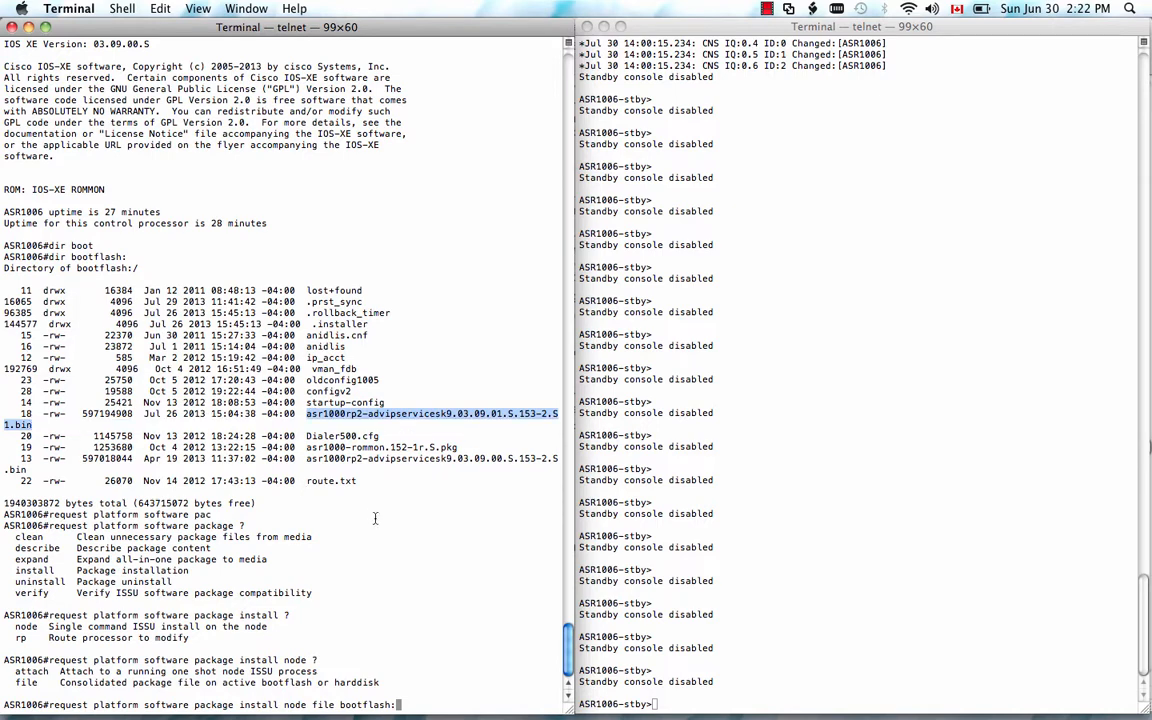
{"action": "type", "text": "bootflash:asr1000rp2-advipservicesk9.03.09.01.S.153-2.S1.bin"}
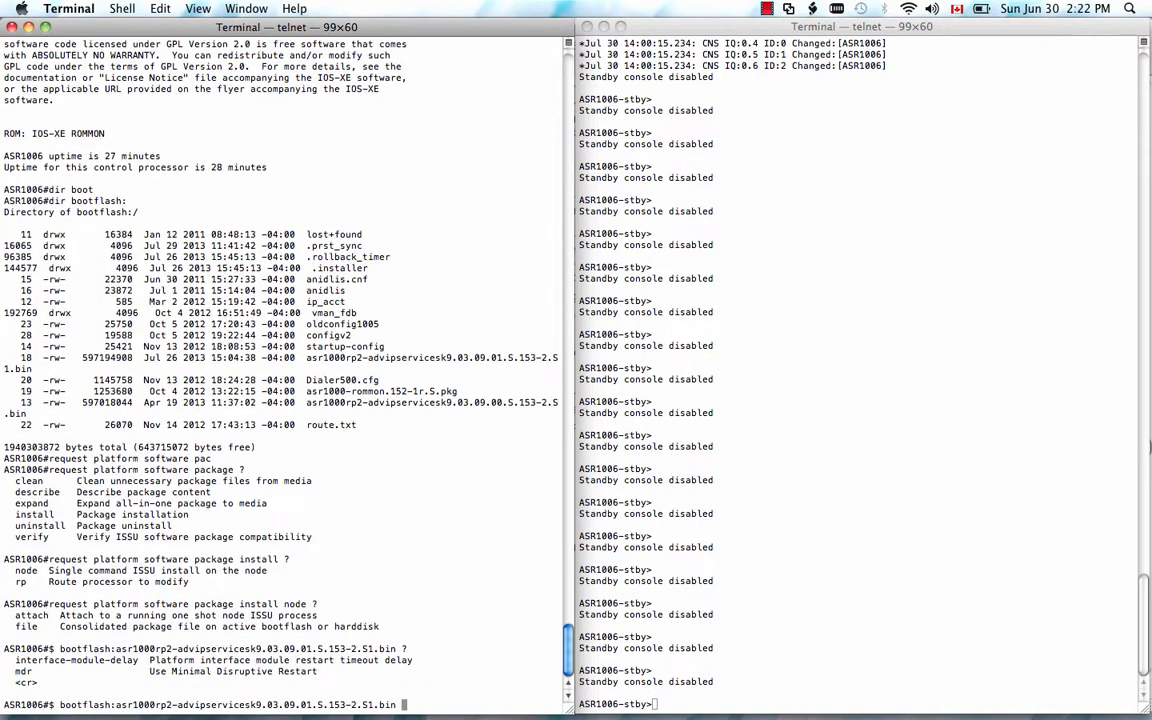
{"action": "type", "text": "mdr"}
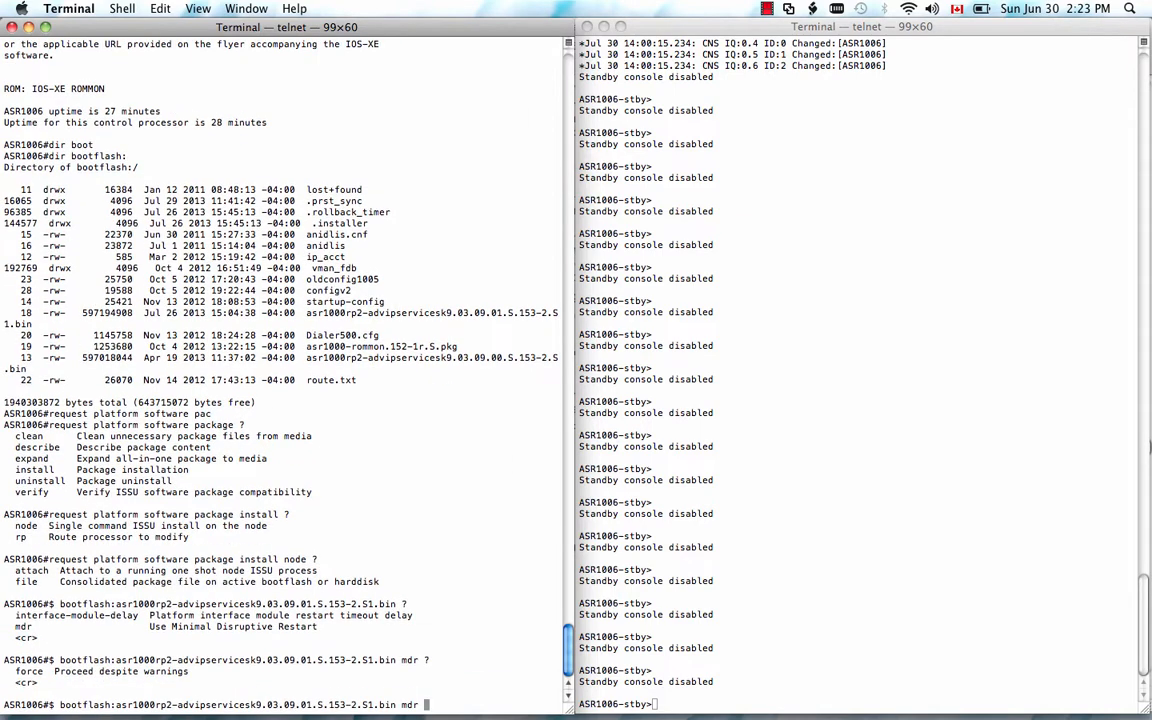
{"action": "type", "text": "force"}
{"action": "left_click", "coordinate": [859, 704]}
{"action": "type", "text": "en"}
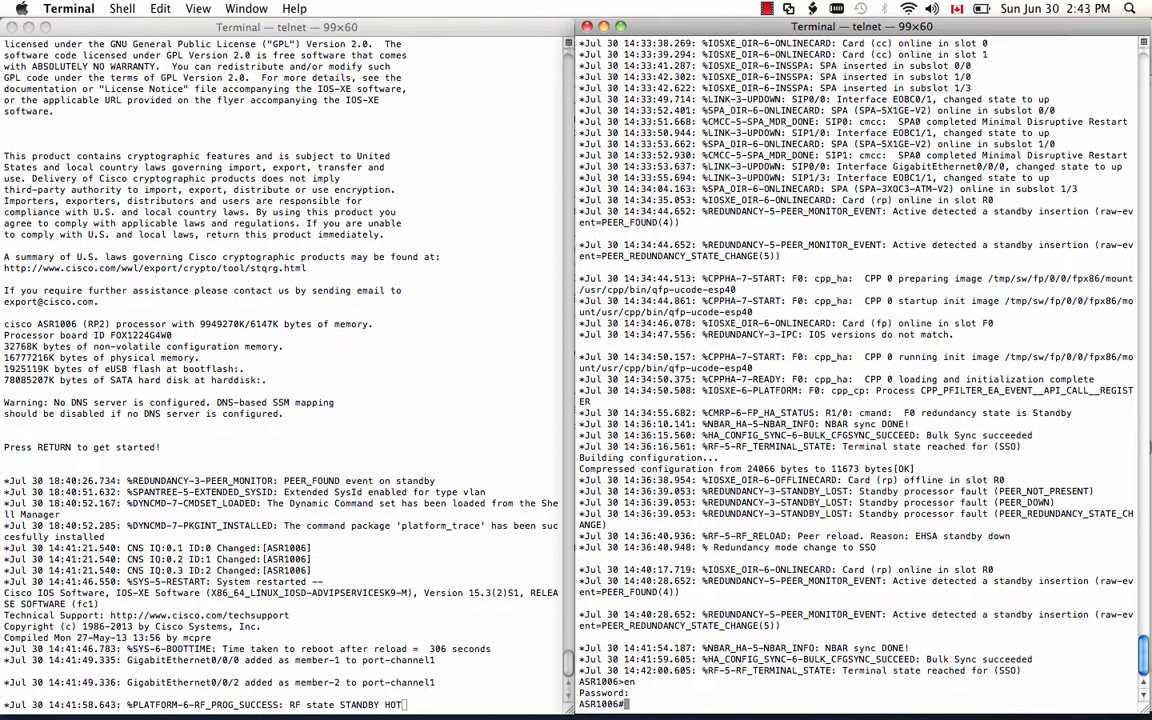
Step: Run 'sh platform' and scroll through the card states to confirm each reports ok
{"action": "type", "text": "sh platform"}
{"action": "type", "text": "sh ver"}
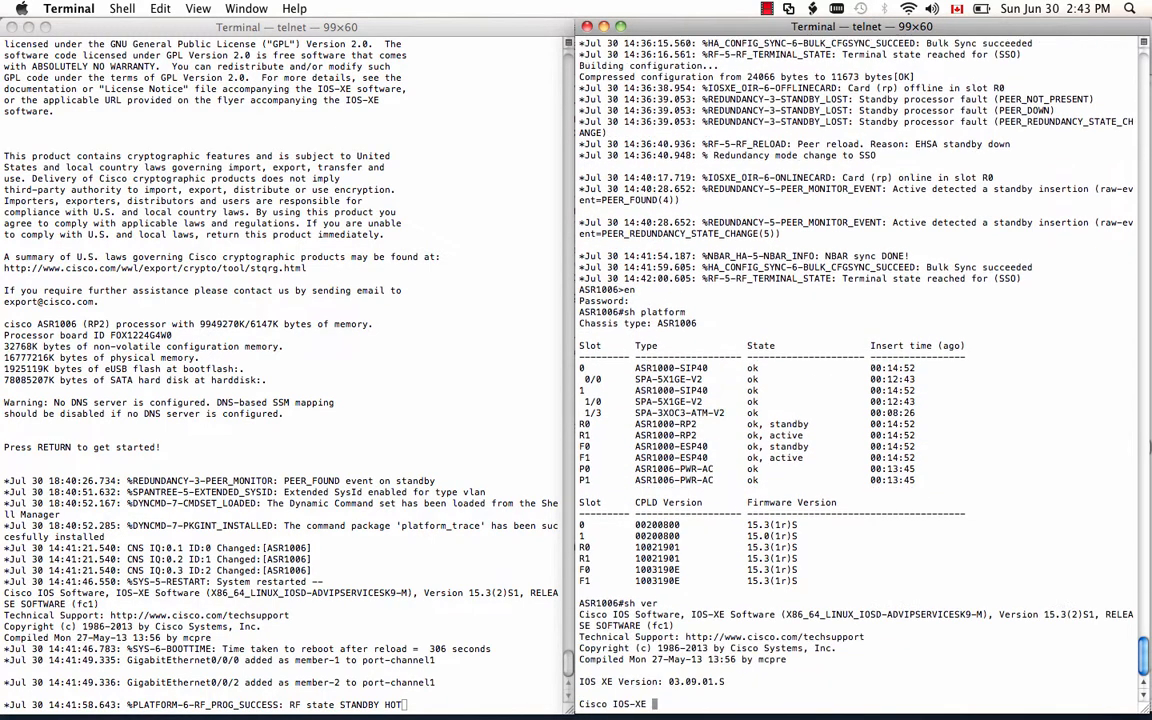
{"action": "scroll", "scroll_direction": "down", "scroll_amount": 3}
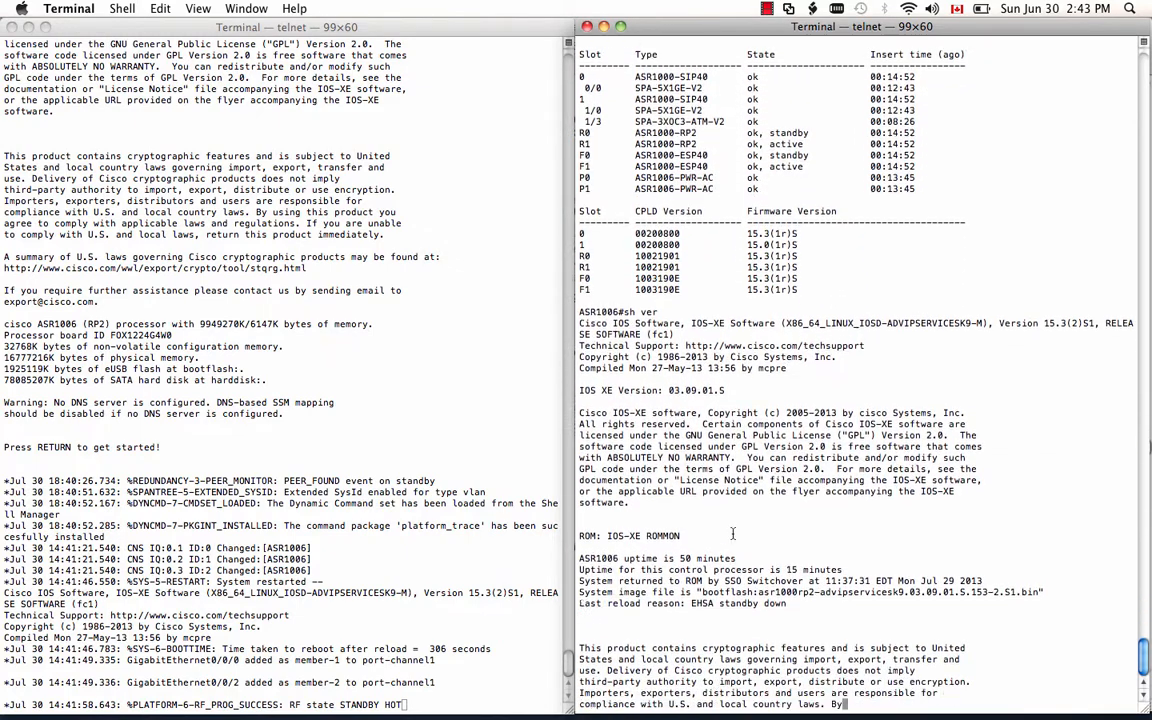
{"action": "scroll", "scroll_direction": "down", "scroll_amount": 3}
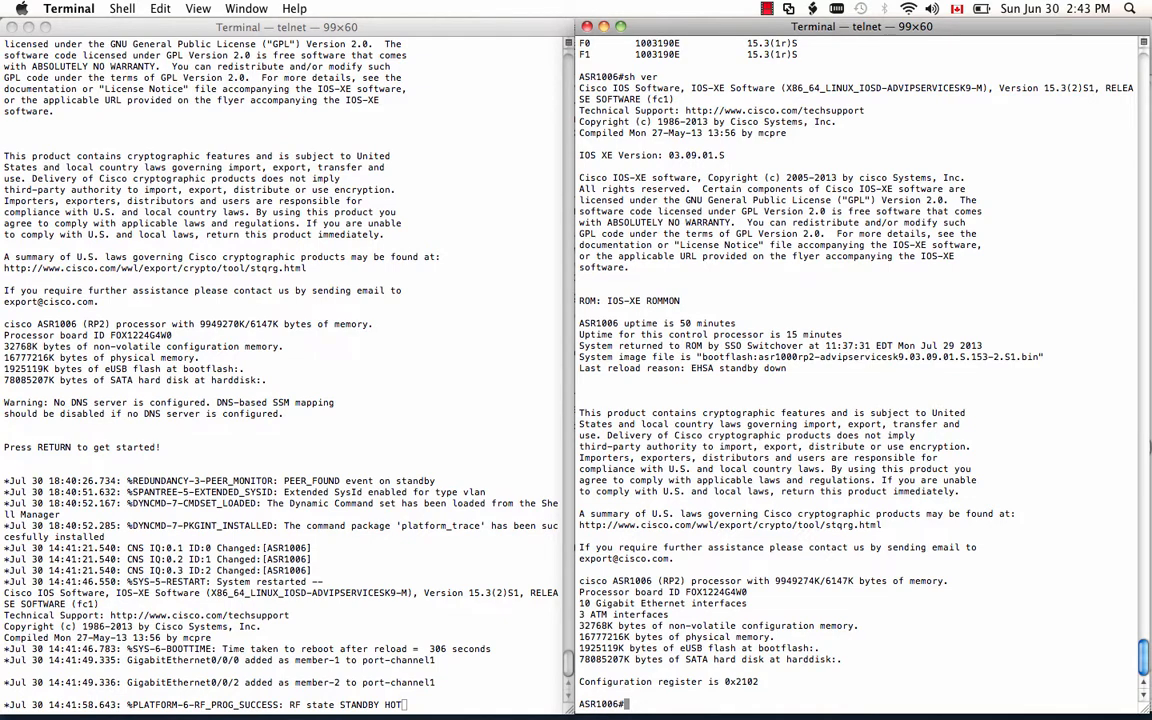
{"action": "mouse_move", "coordinate": [734, 276]}
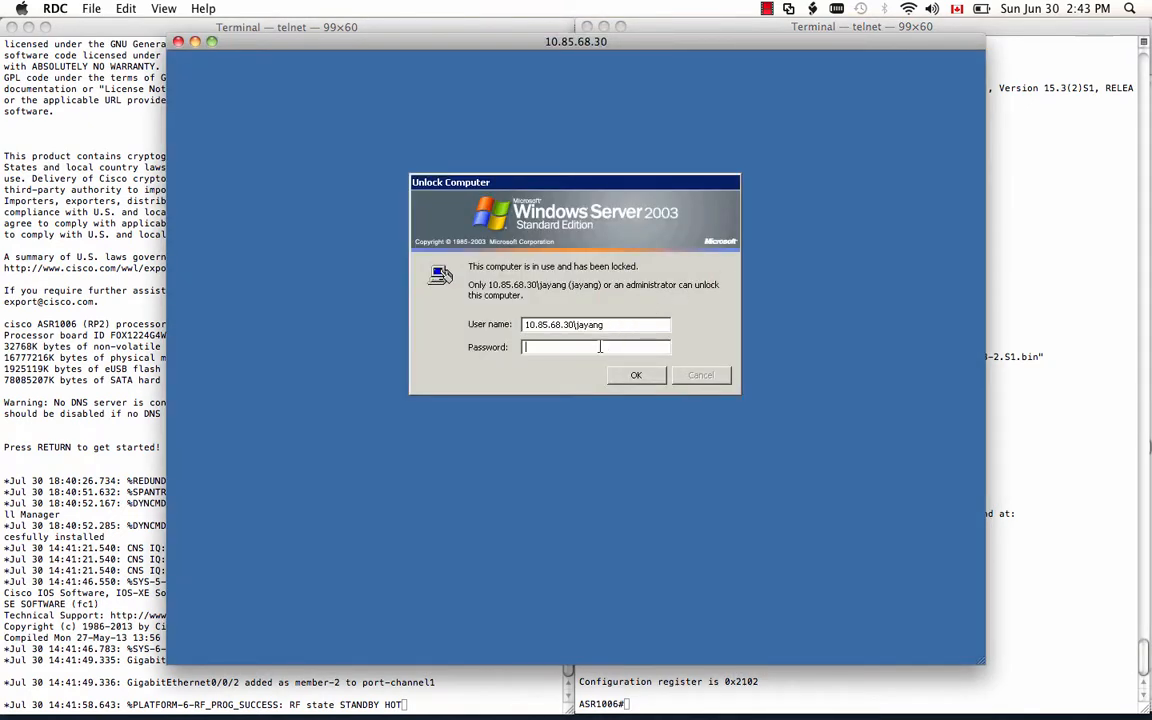
Step: Unlock the remote Windows session with the password and open the IxN2X realtime results
{"action": "left_click", "coordinate": [635, 374]}
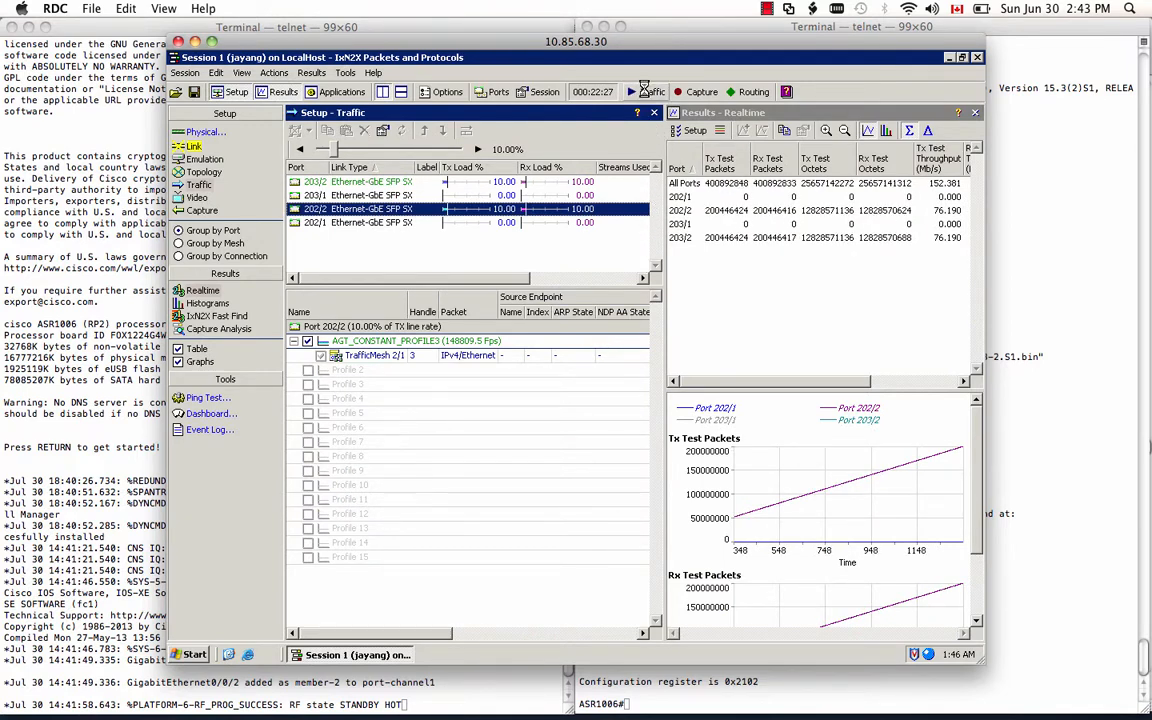
{"action": "left_click", "coordinate": [633, 92]}
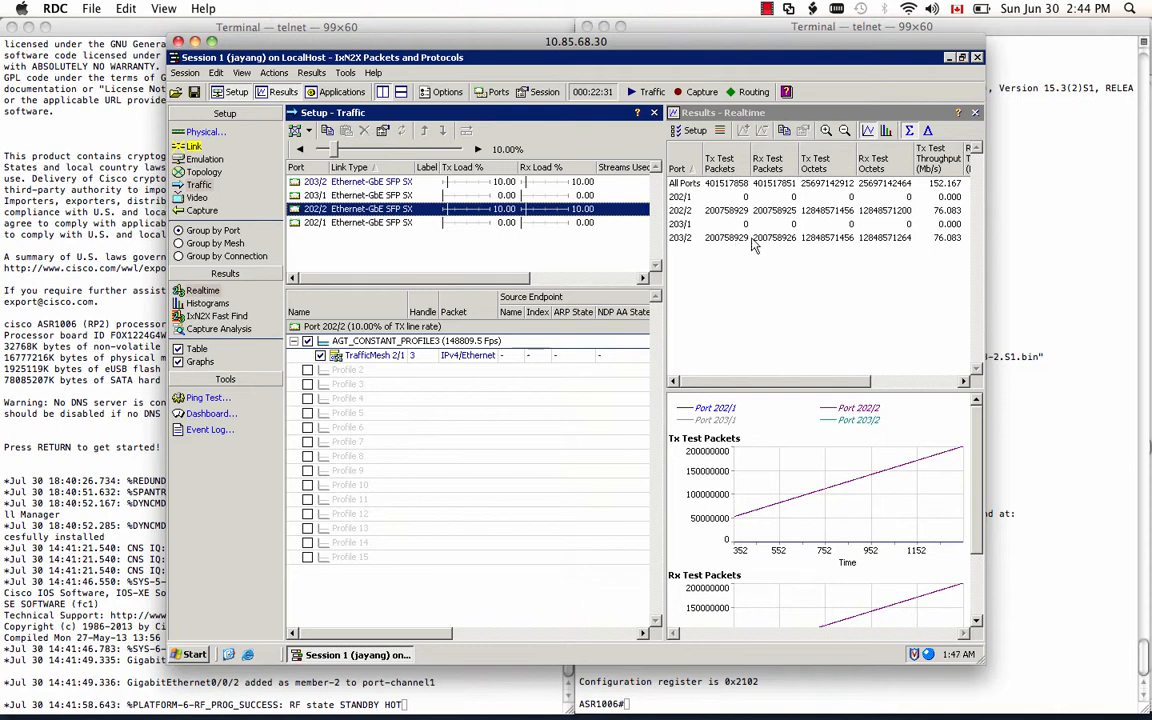
{"action": "mouse_move", "coordinate": [790, 165]}
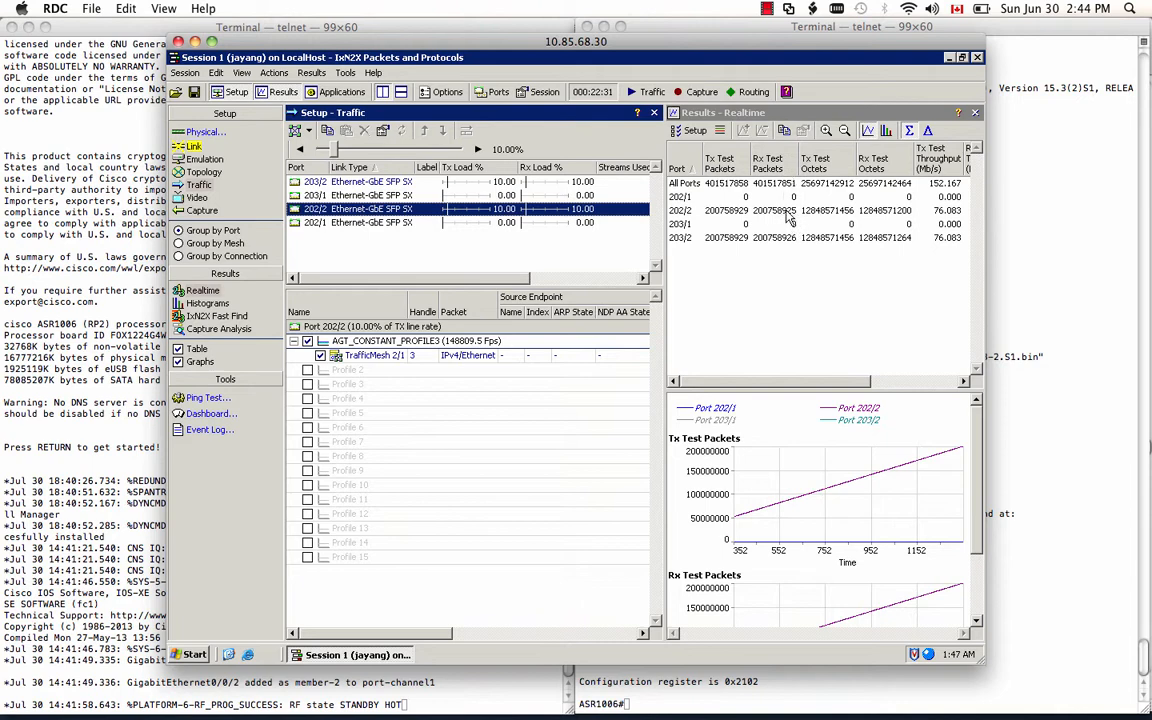
{"action": "mouse_move", "coordinate": [795, 247]}
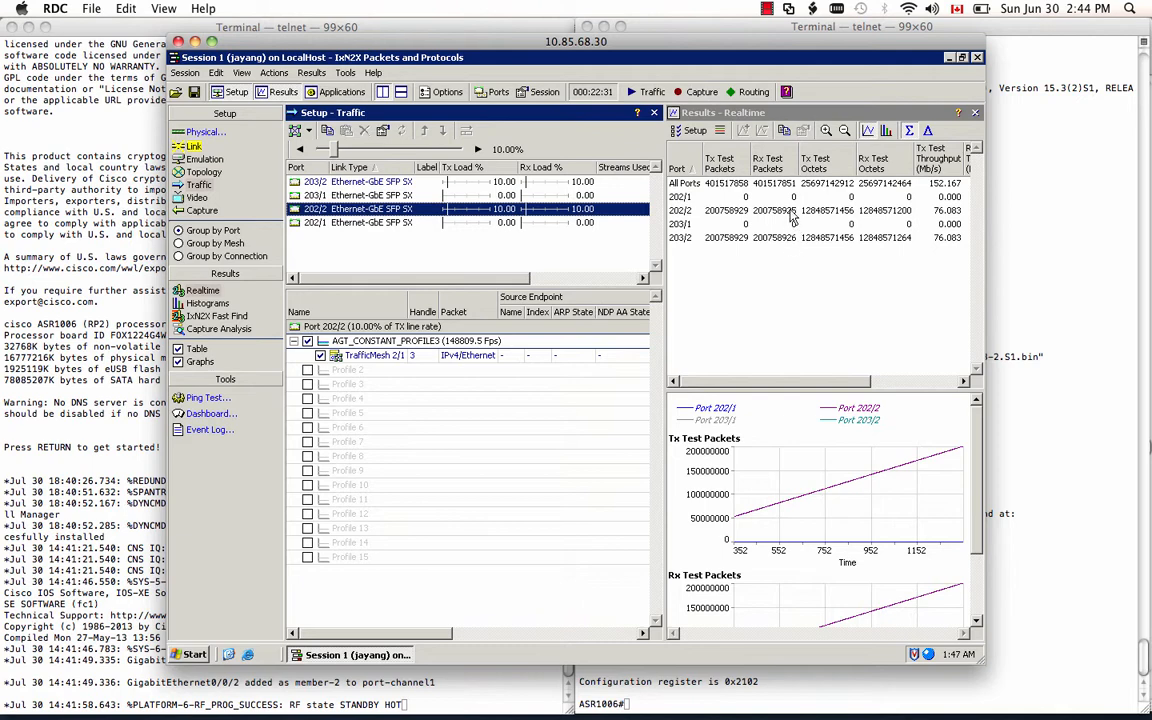
{"action": "mouse_move", "coordinate": [791, 243]}
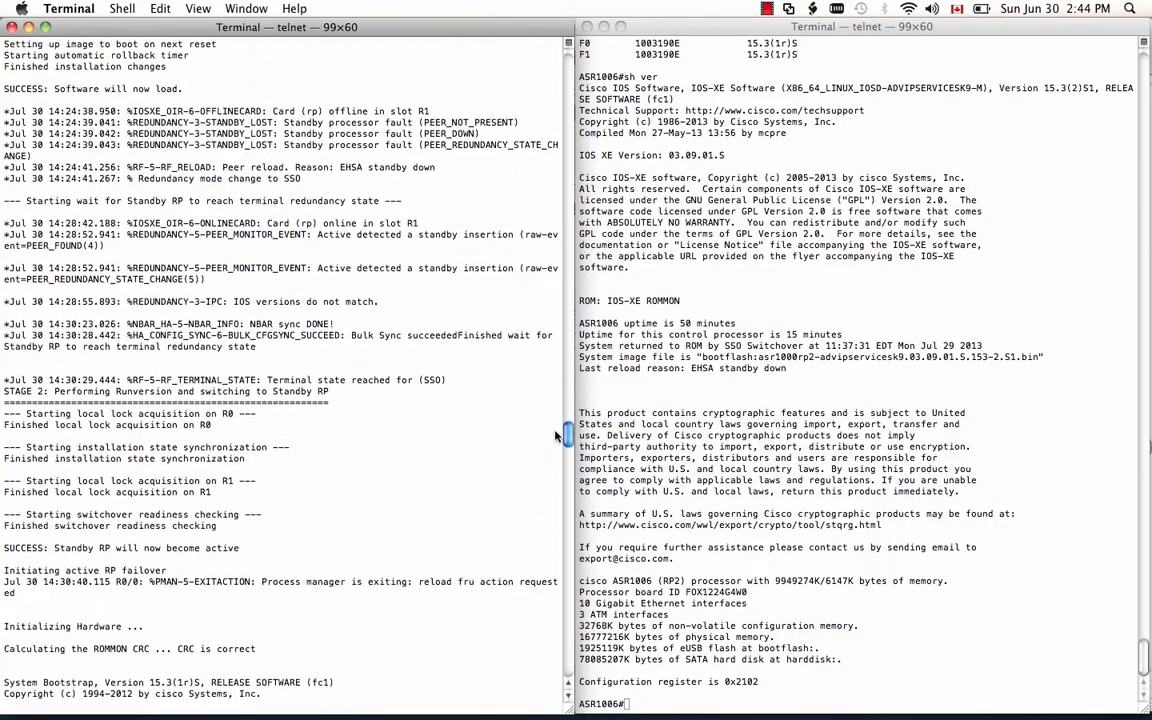
{"action": "scroll", "scroll_direction": "up", "scroll_amount": 3}
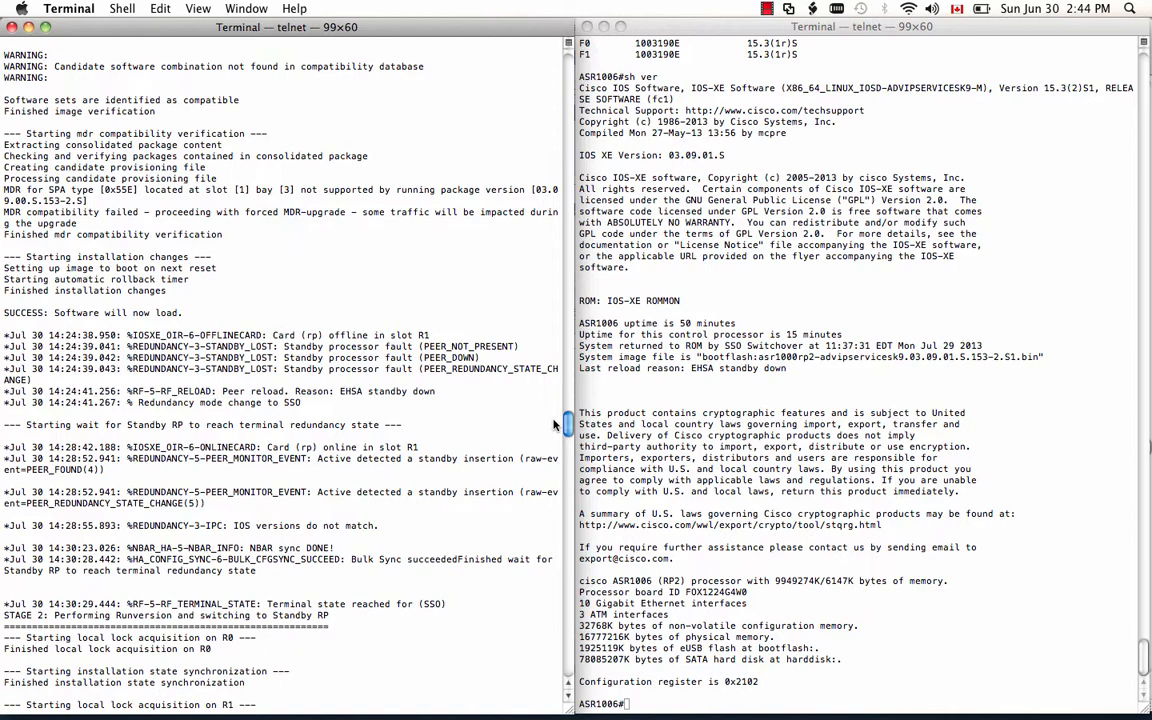
{"action": "scroll", "scroll_direction": "up", "scroll_amount": 3}
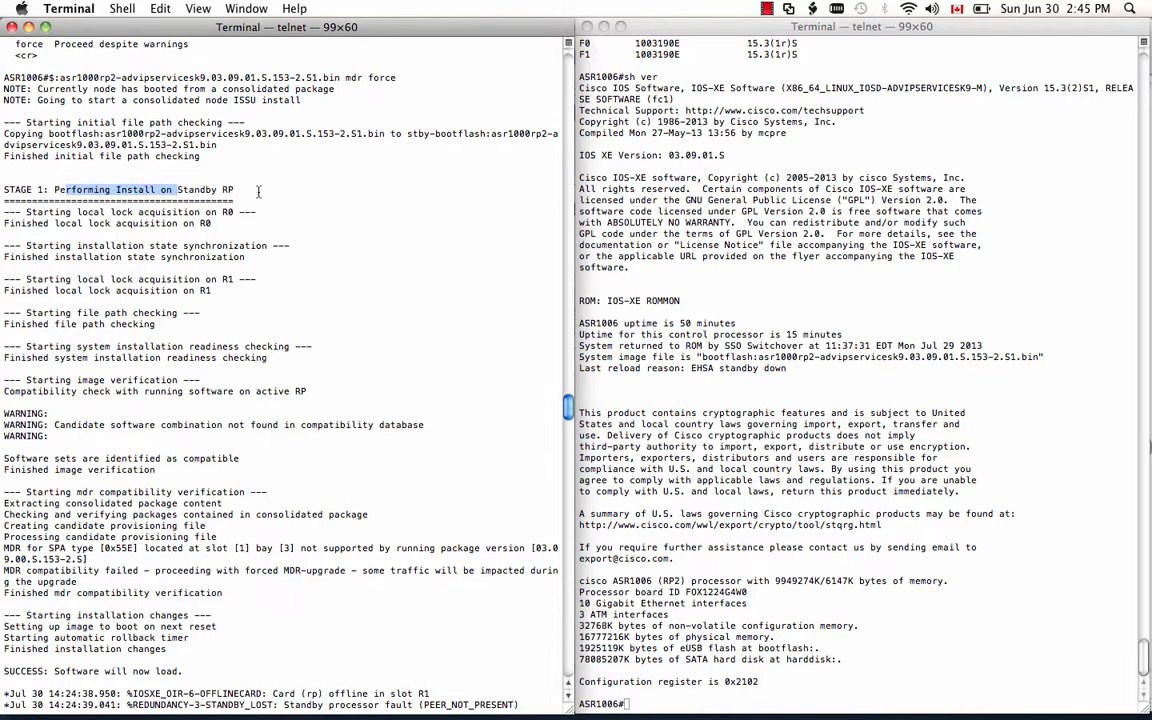
{"action": "left_click", "coordinate": [258, 191]}
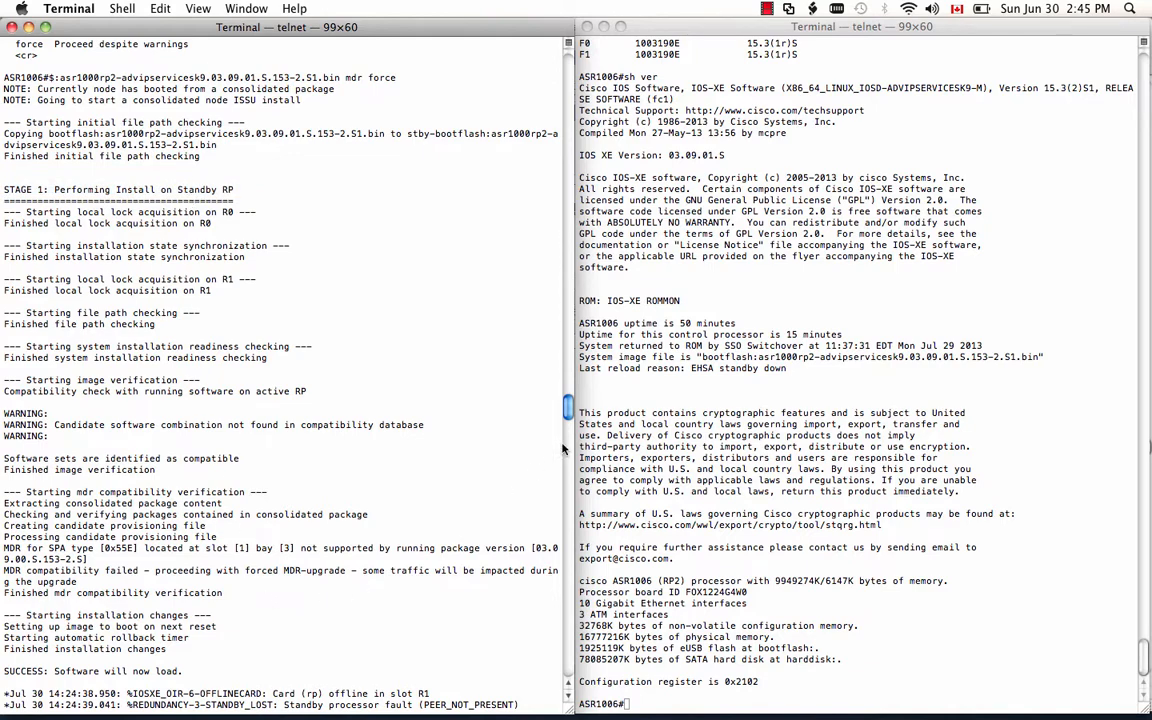
{"action": "scroll", "scroll_direction": "down", "scroll_amount": 3}
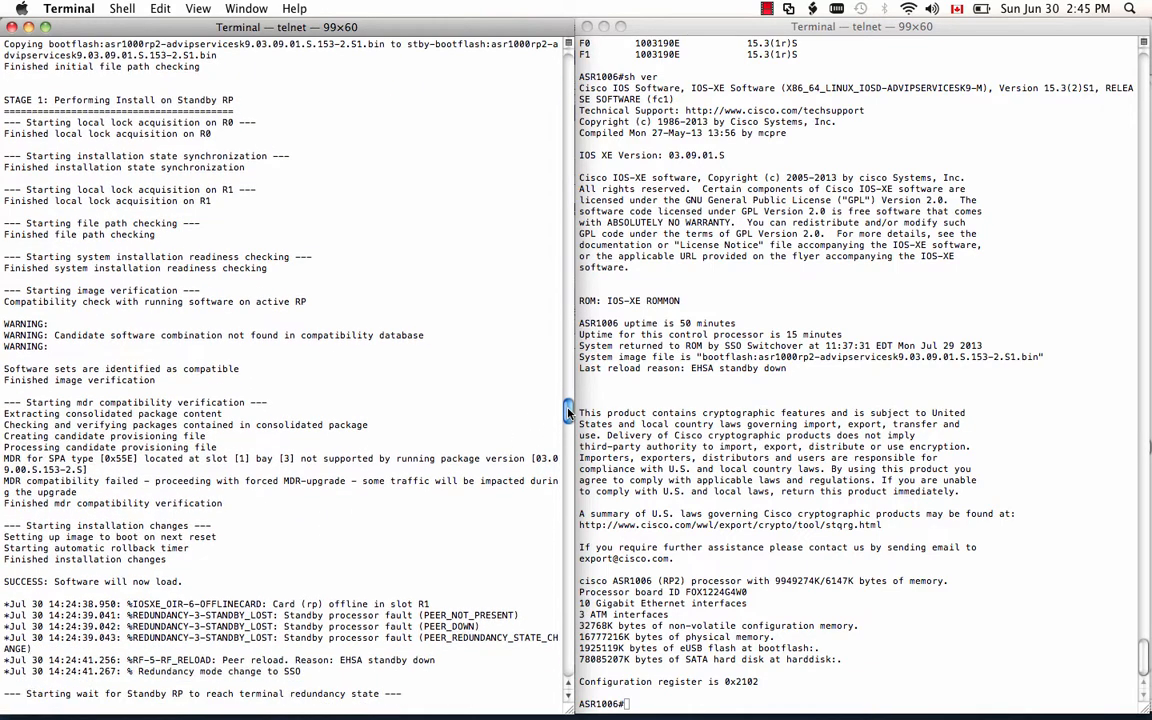
{"action": "scroll", "scroll_direction": "down", "scroll_amount": 3}
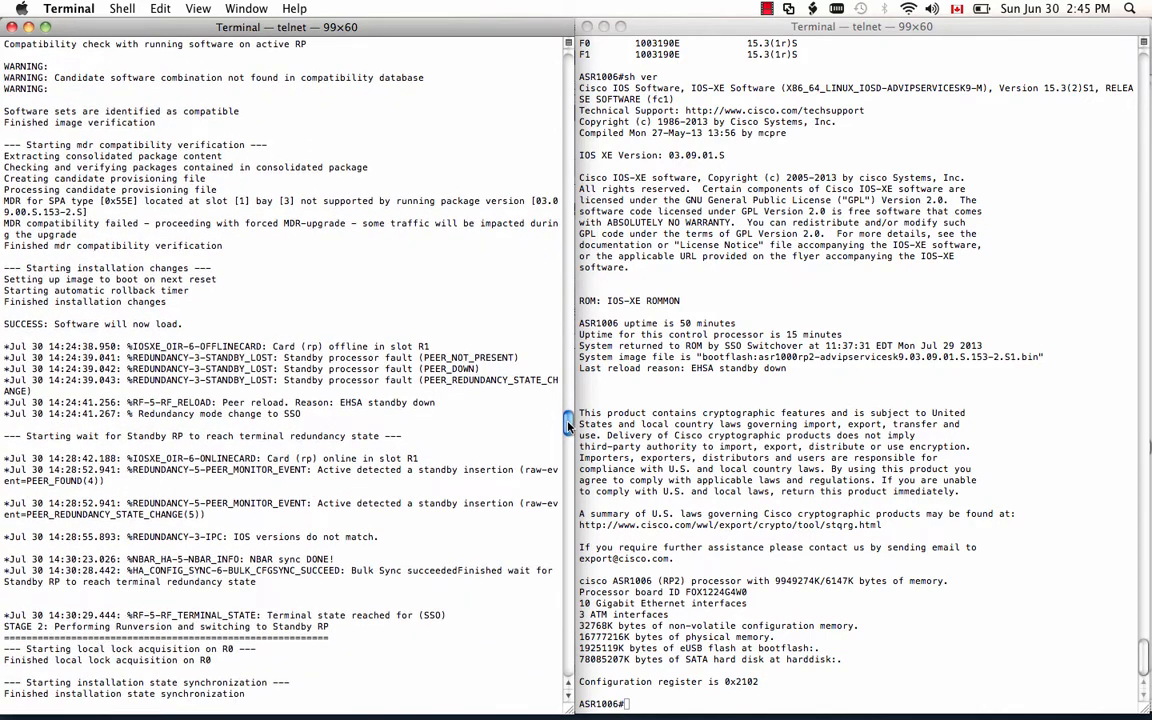
{"action": "scroll", "scroll_direction": "down", "scroll_amount": 3}
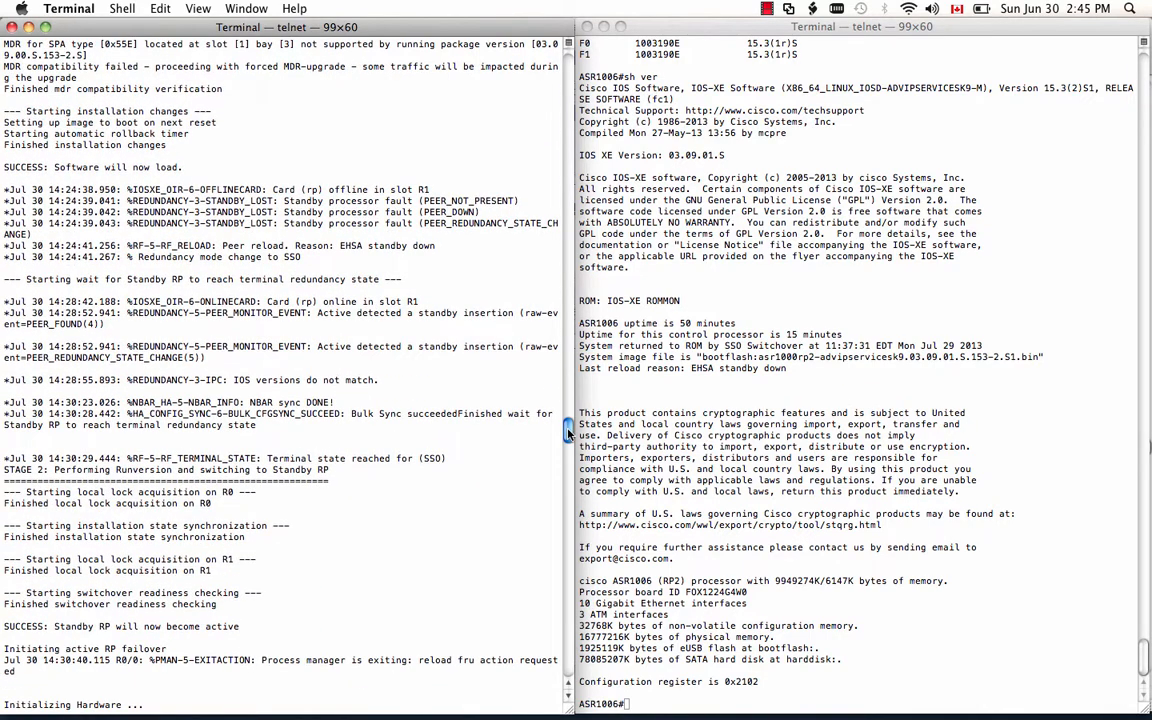
{"action": "scroll", "scroll_direction": "up", "scroll_amount": 3}
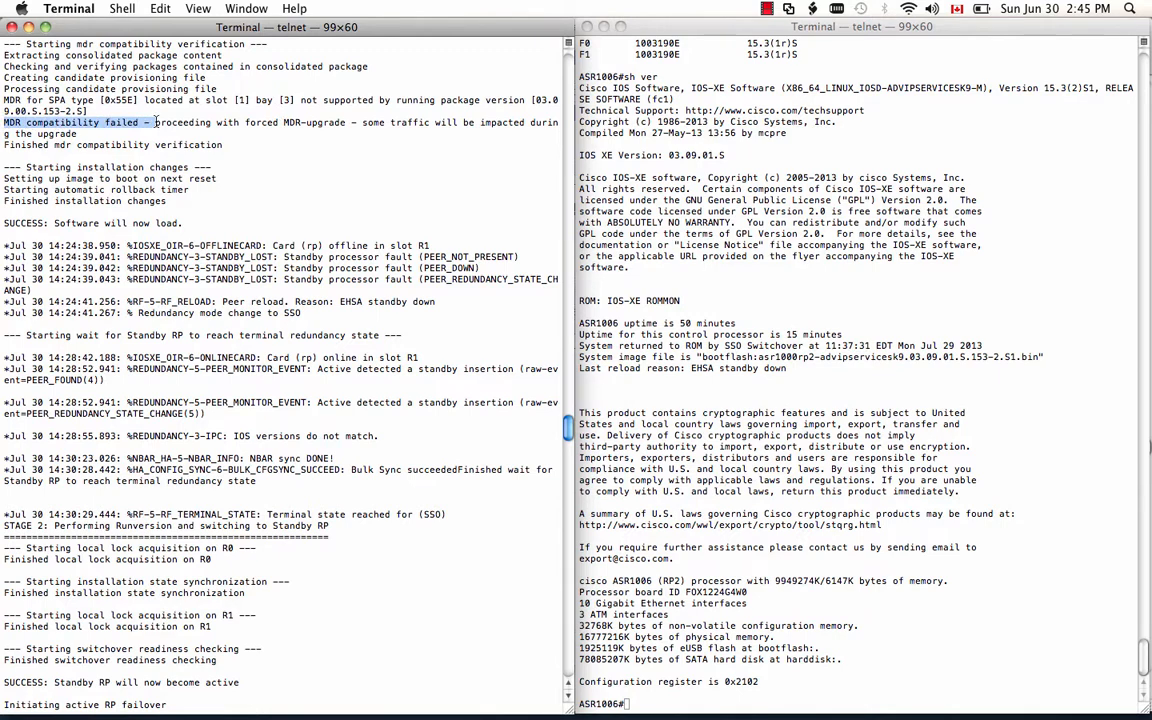
{"action": "double_click", "coordinate": [260, 122]}
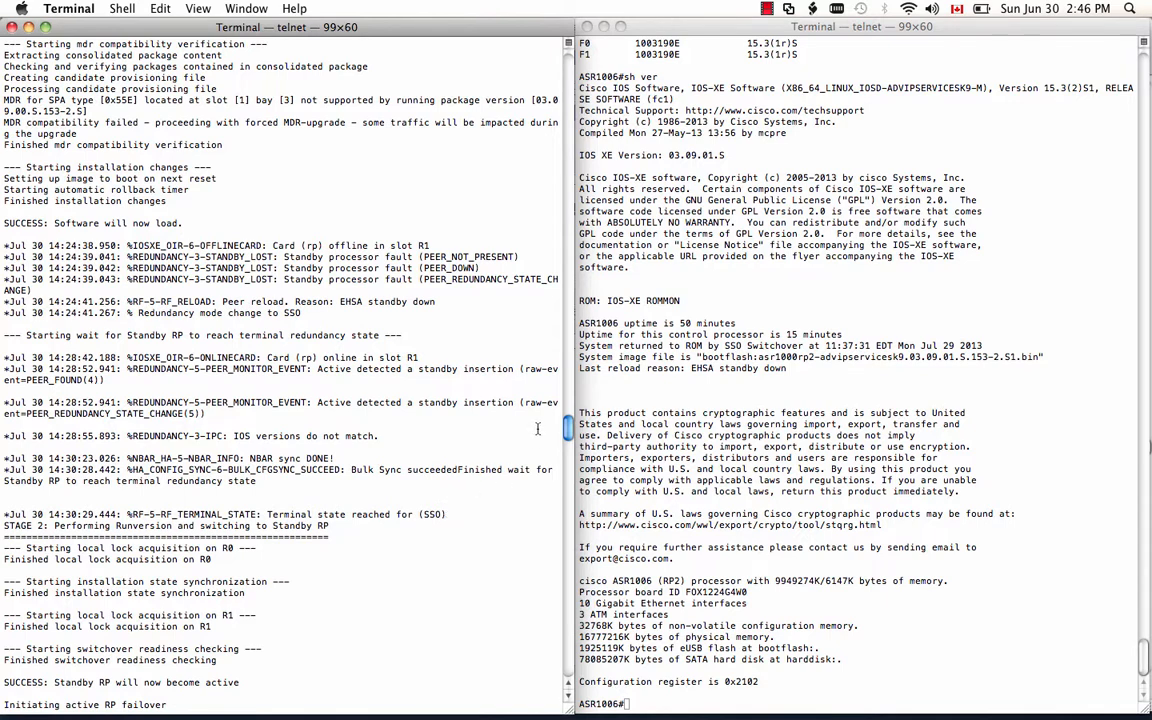
{"action": "scroll", "scroll_direction": "down", "scroll_amount": 3}
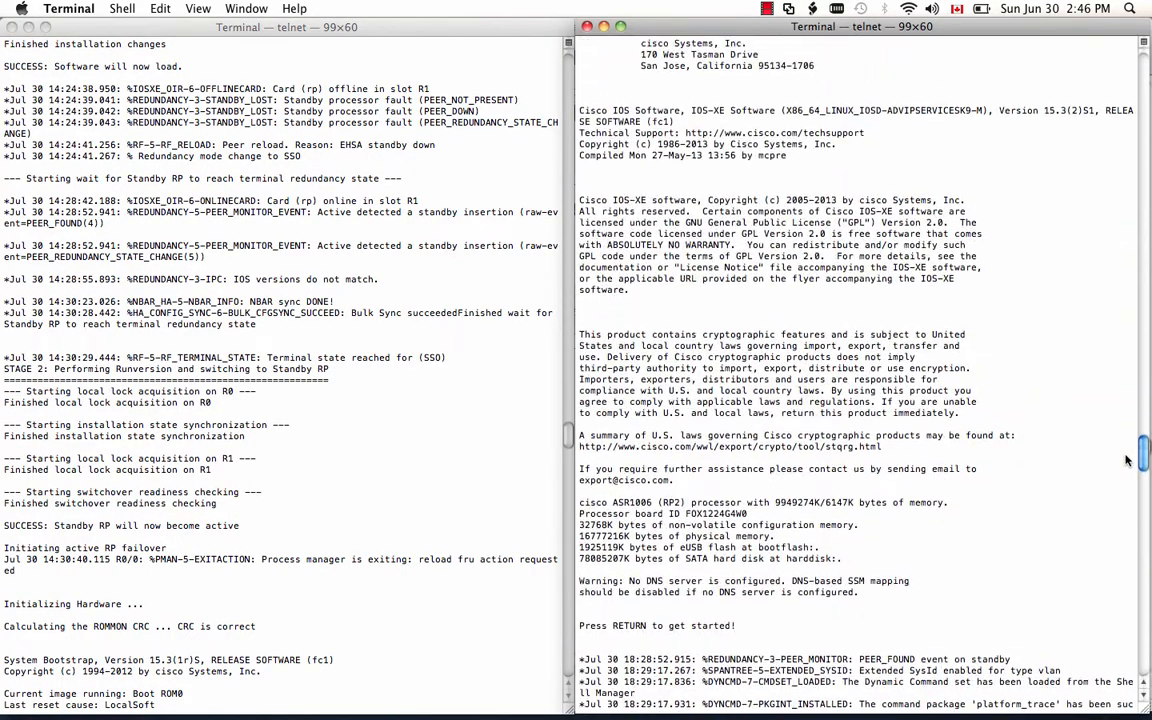
{"action": "scroll", "scroll_direction": "down", "scroll_amount": 3}
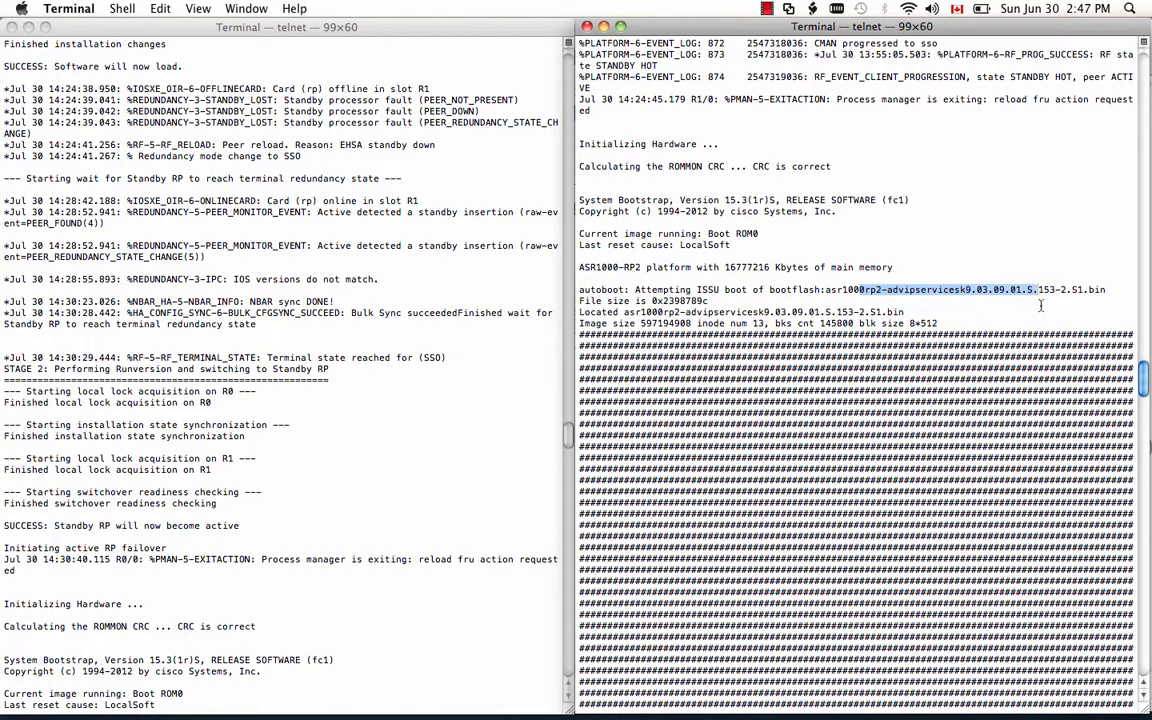
{"action": "scroll", "scroll_direction": "down", "scroll_amount": 3}
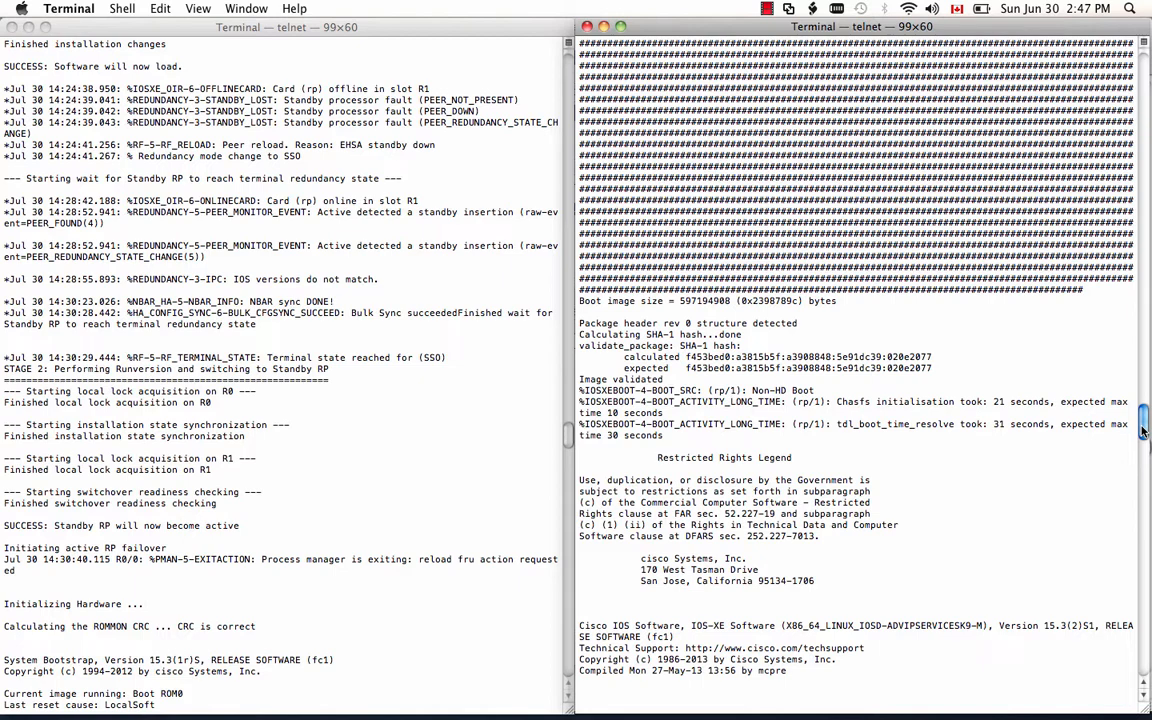
{"action": "scroll", "scroll_direction": "down", "scroll_amount": 3}
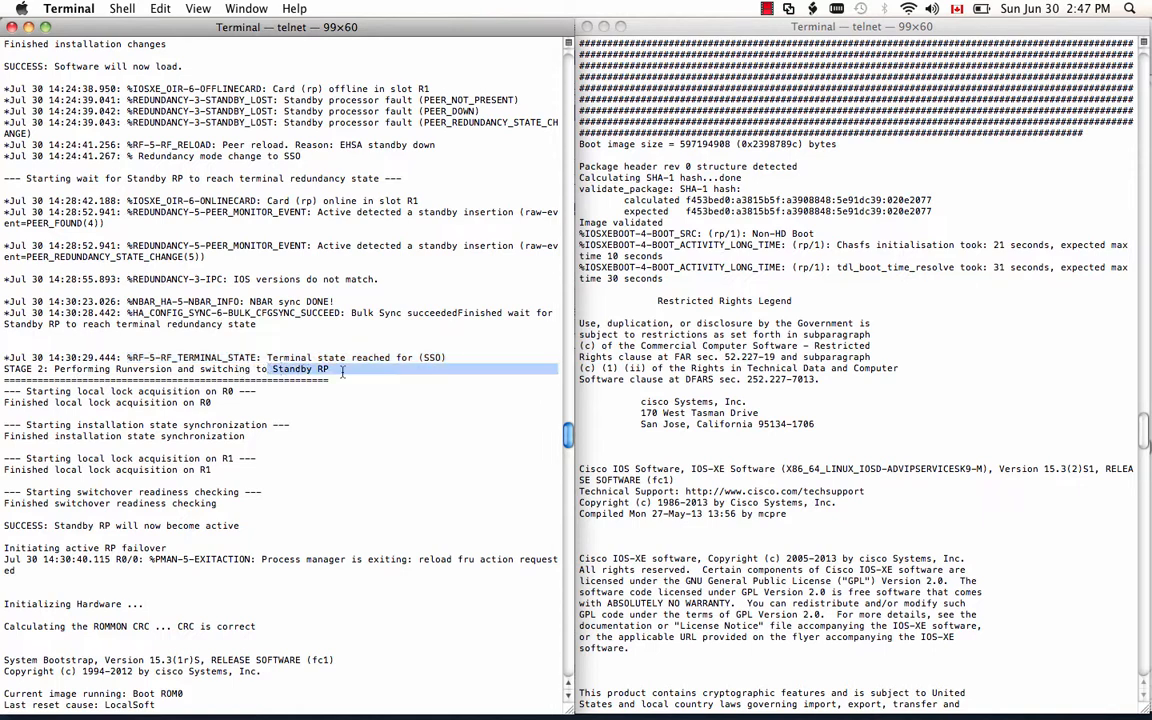
{"action": "mouse_move", "coordinate": [700, 385]}
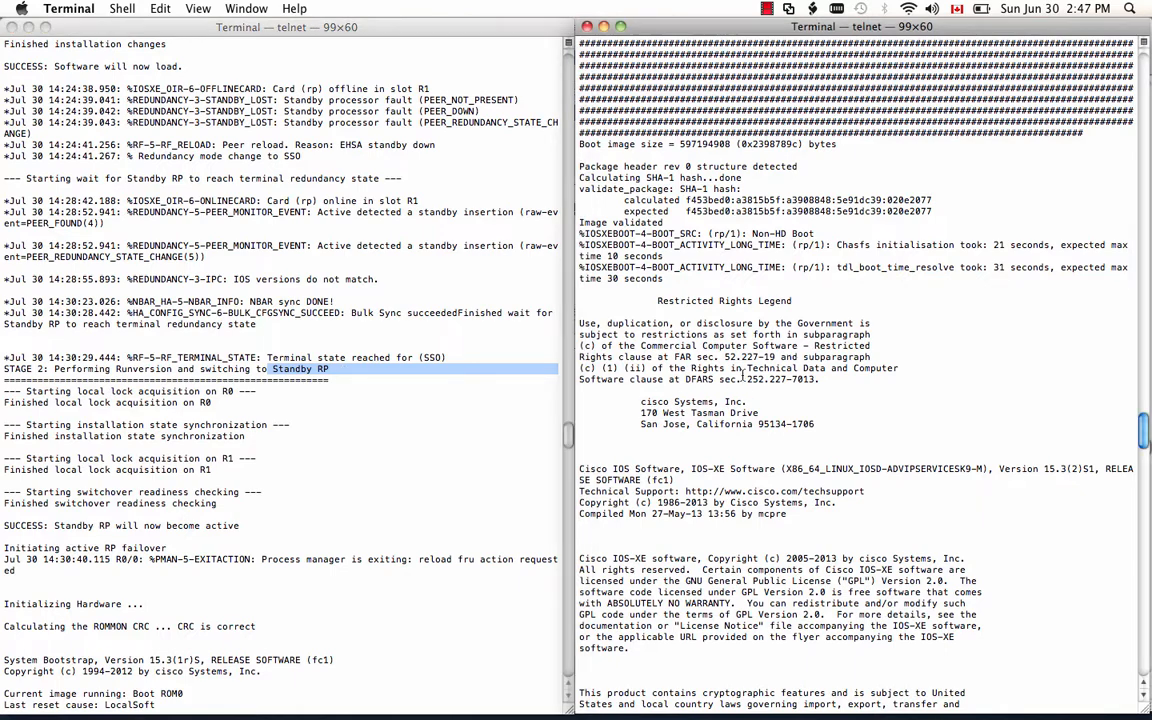
{"action": "scroll", "scroll_direction": "down", "scroll_amount": 3}
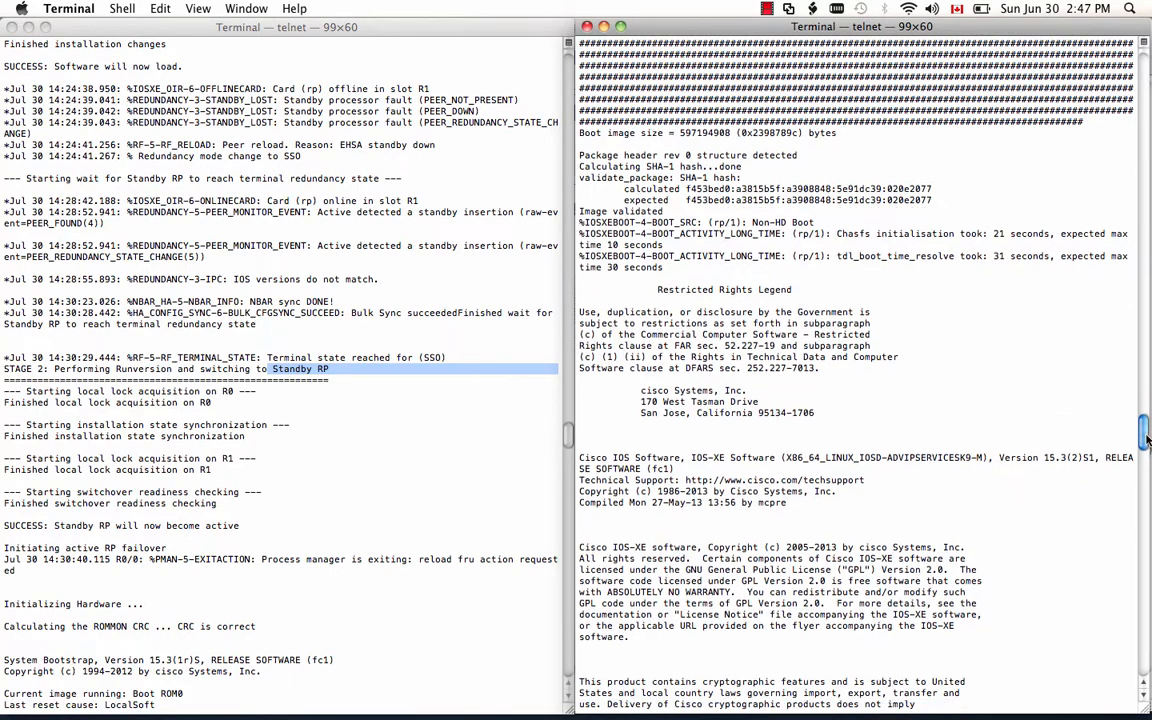
{"action": "scroll", "scroll_direction": "down", "scroll_amount": 3}
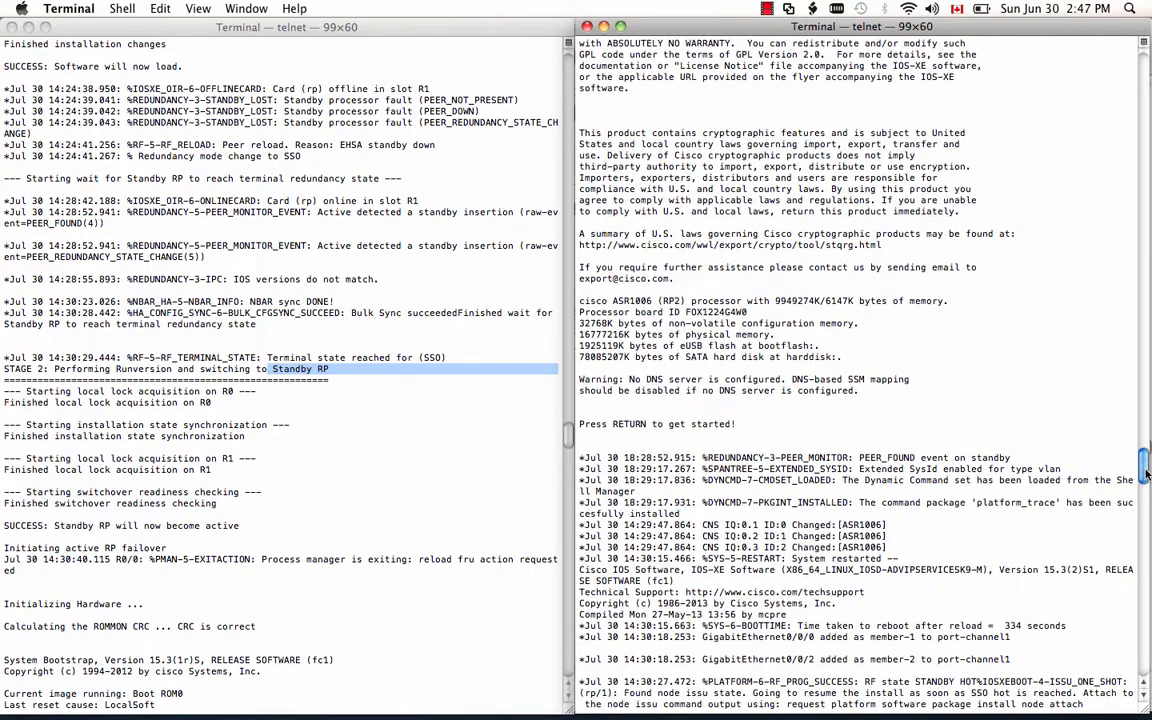
{"action": "scroll", "scroll_direction": "down", "scroll_amount": 3}
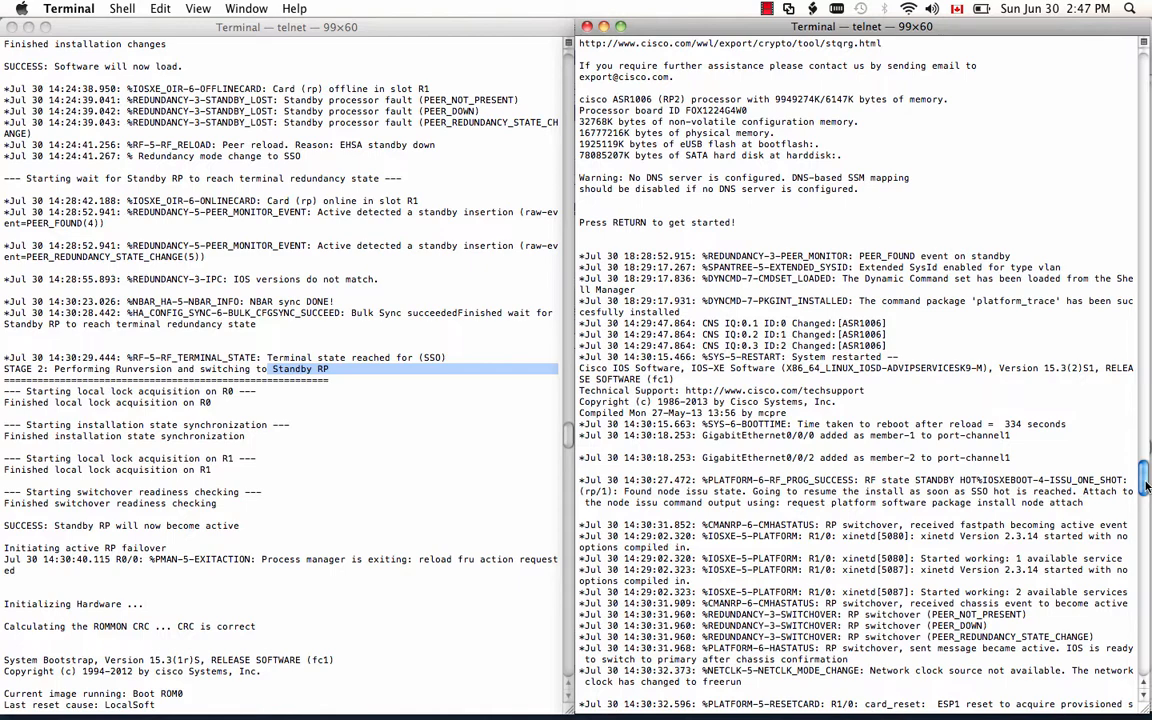
{"action": "scroll", "scroll_direction": "down", "scroll_amount": 3}
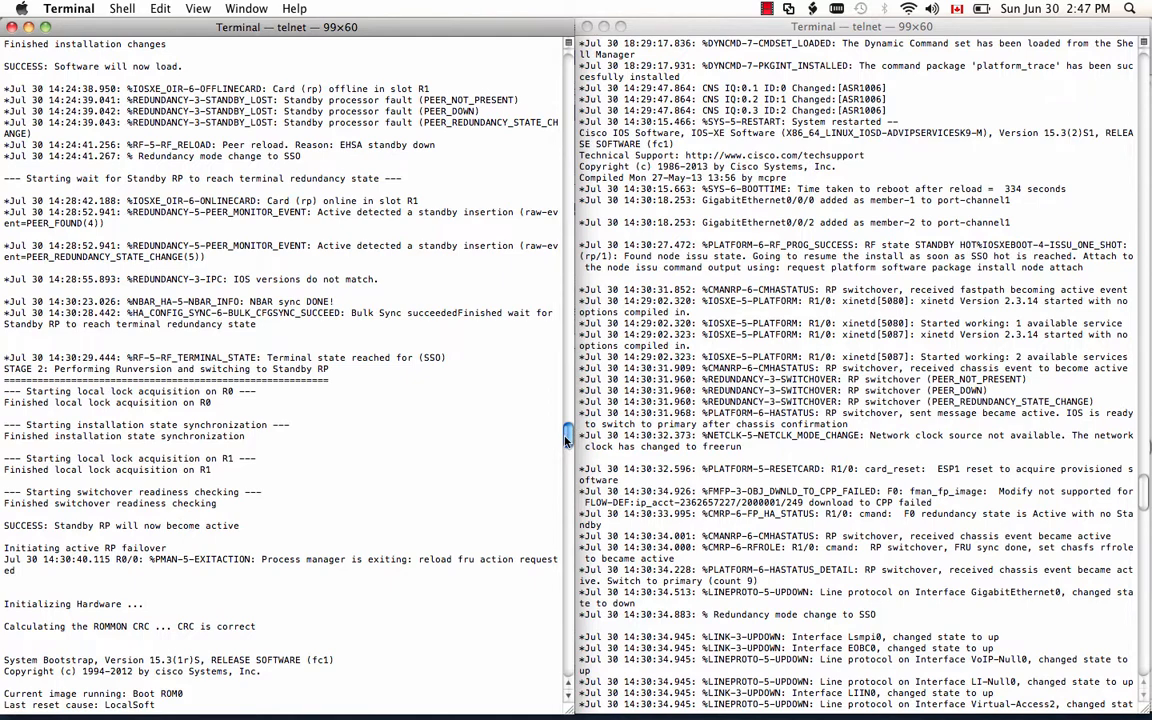
Step: Scroll the standby log down to the %MDR-5-CARD_RESTART and SPA MDR messages for SIP0 and SIP1
{"action": "scroll", "scroll_direction": "down", "scroll_amount": 3}
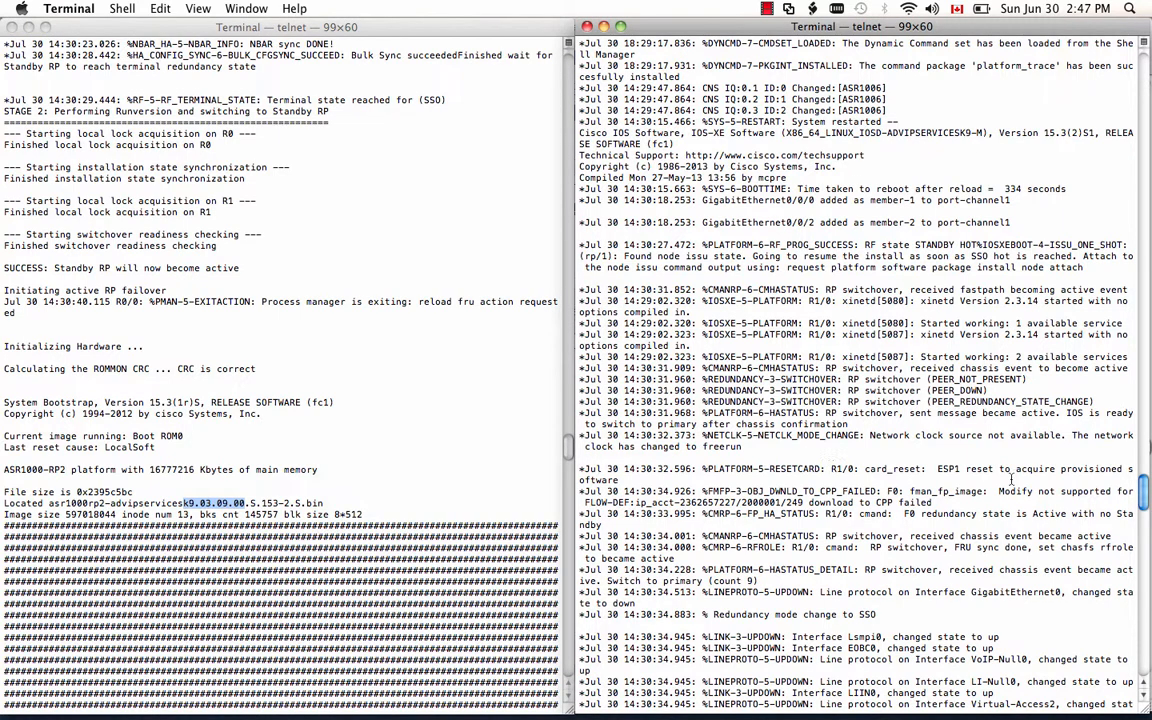
{"action": "scroll", "scroll_direction": "down", "scroll_amount": 3}
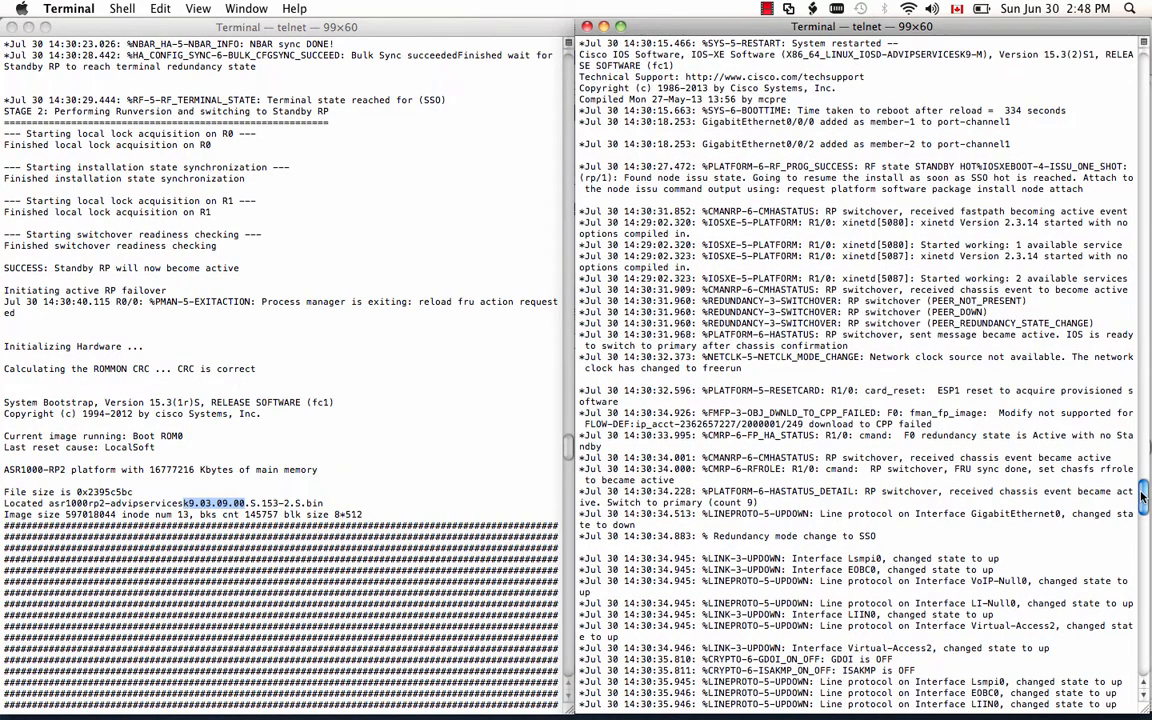
{"action": "scroll", "scroll_direction": "down", "scroll_amount": 3}
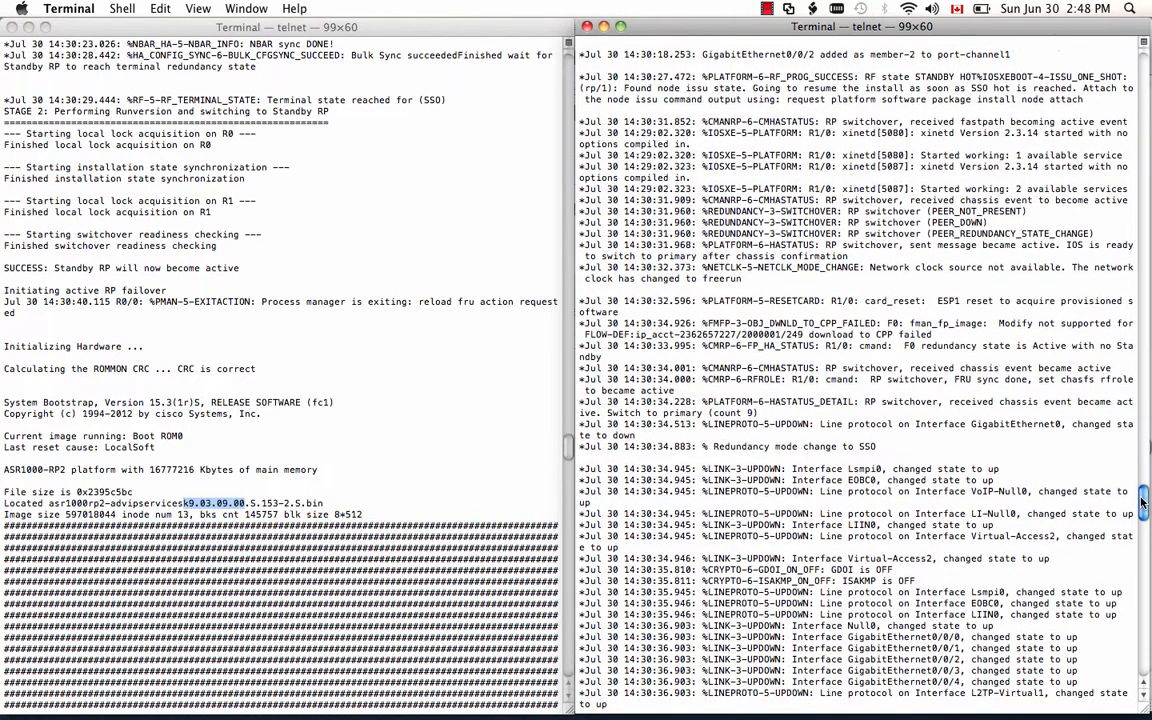
{"action": "scroll", "scroll_direction": "down", "scroll_amount": 3}
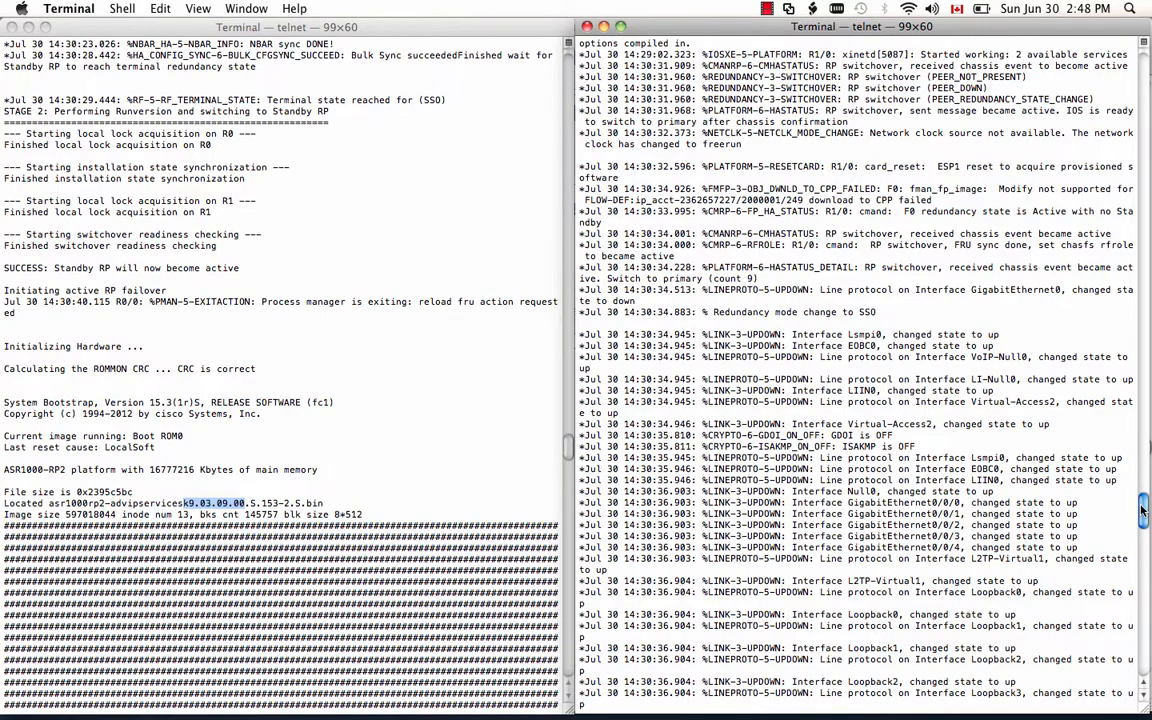
{"action": "scroll", "scroll_direction": "down", "scroll_amount": 3}
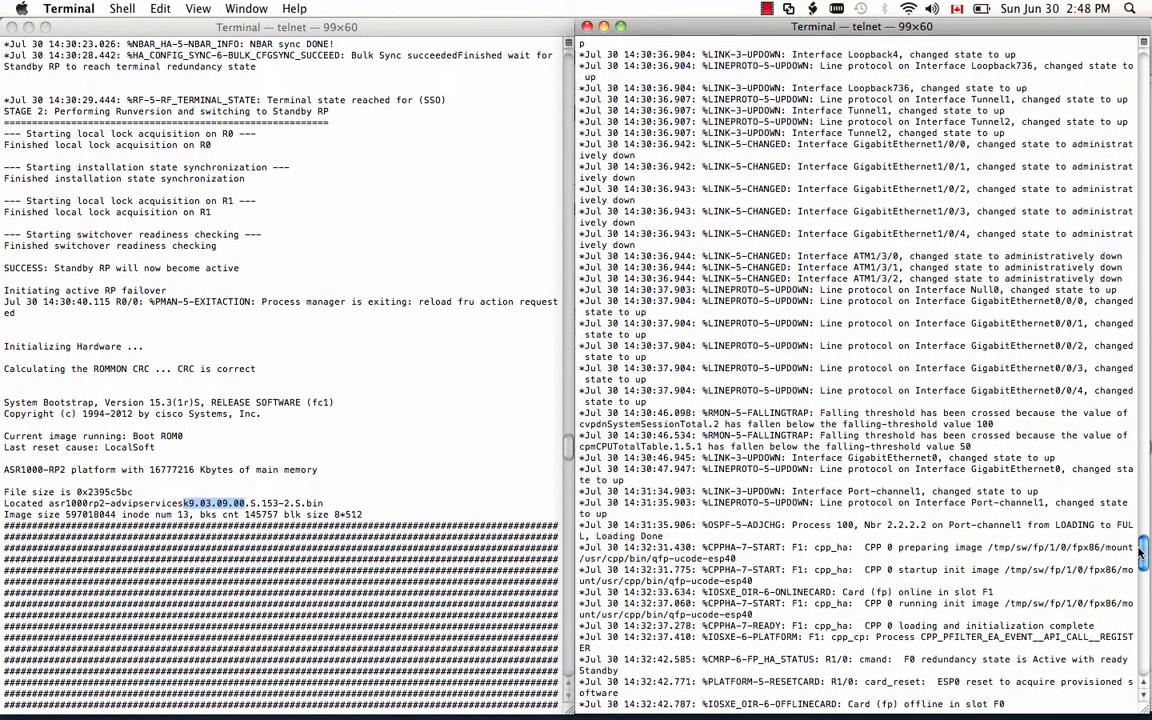
{"action": "scroll", "scroll_direction": "down", "scroll_amount": 3}
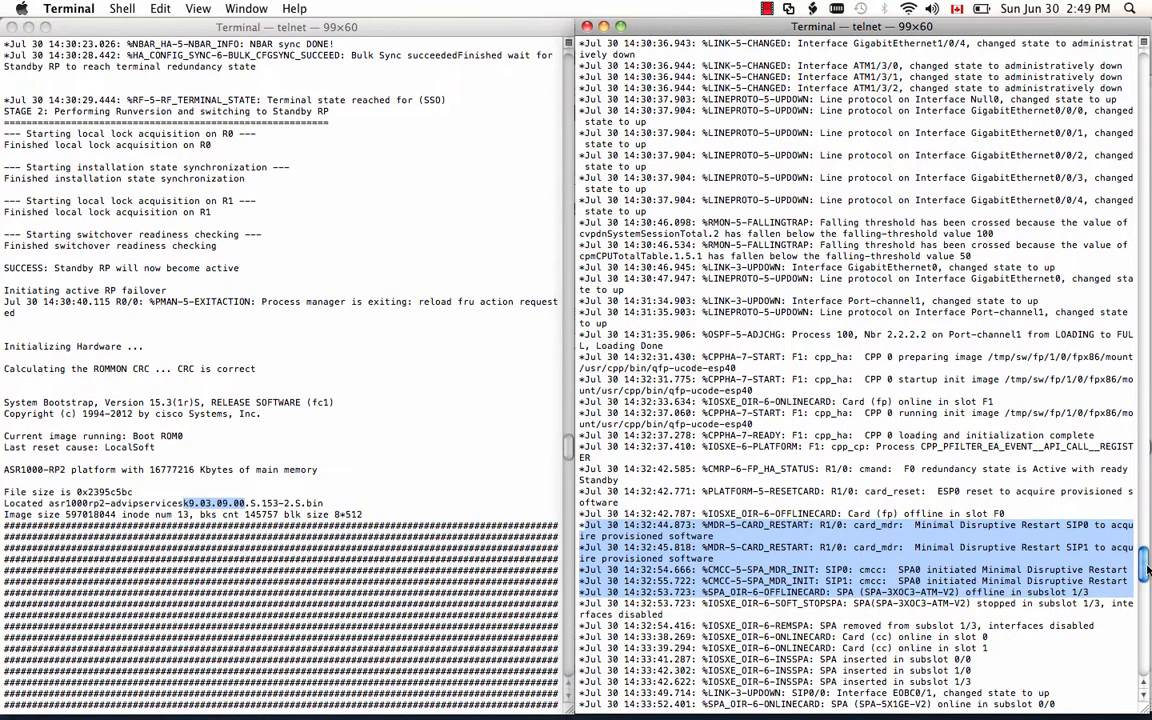
Step: Scroll the right-hand telnet log to the bottom, where 'sh platform' shows Chassis type ASR1006
{"action": "scroll", "scroll_direction": "down", "scroll_amount": 3}
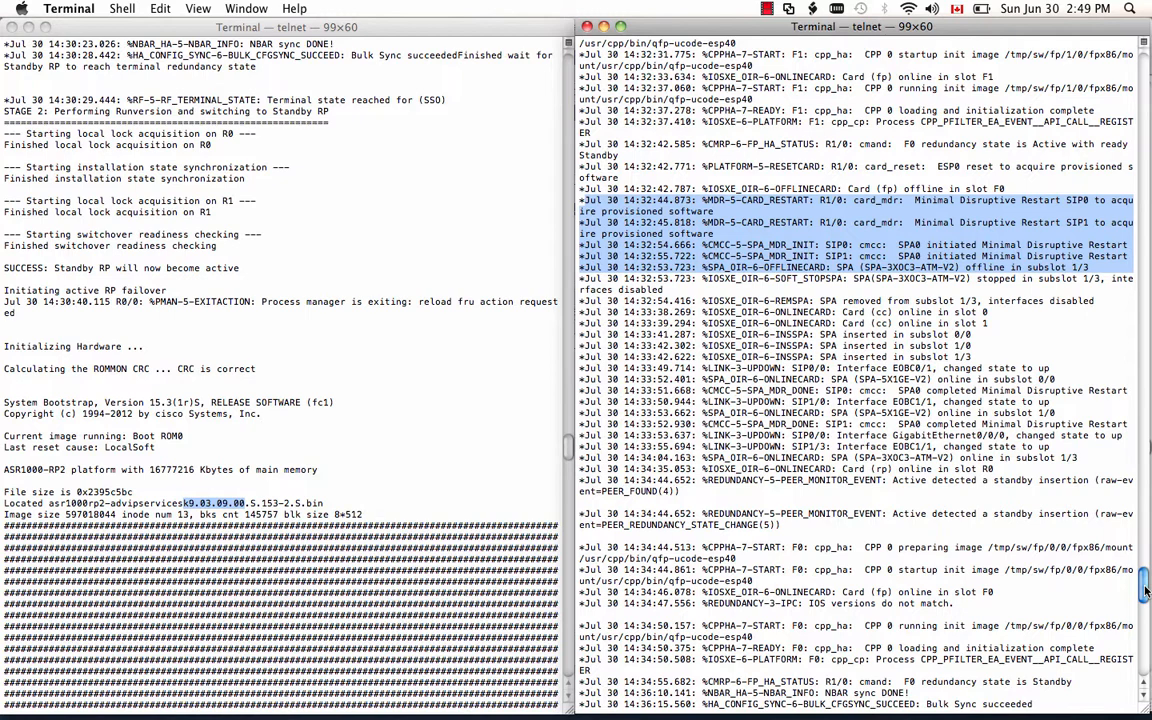
{"action": "scroll", "scroll_direction": "down", "scroll_amount": 3}
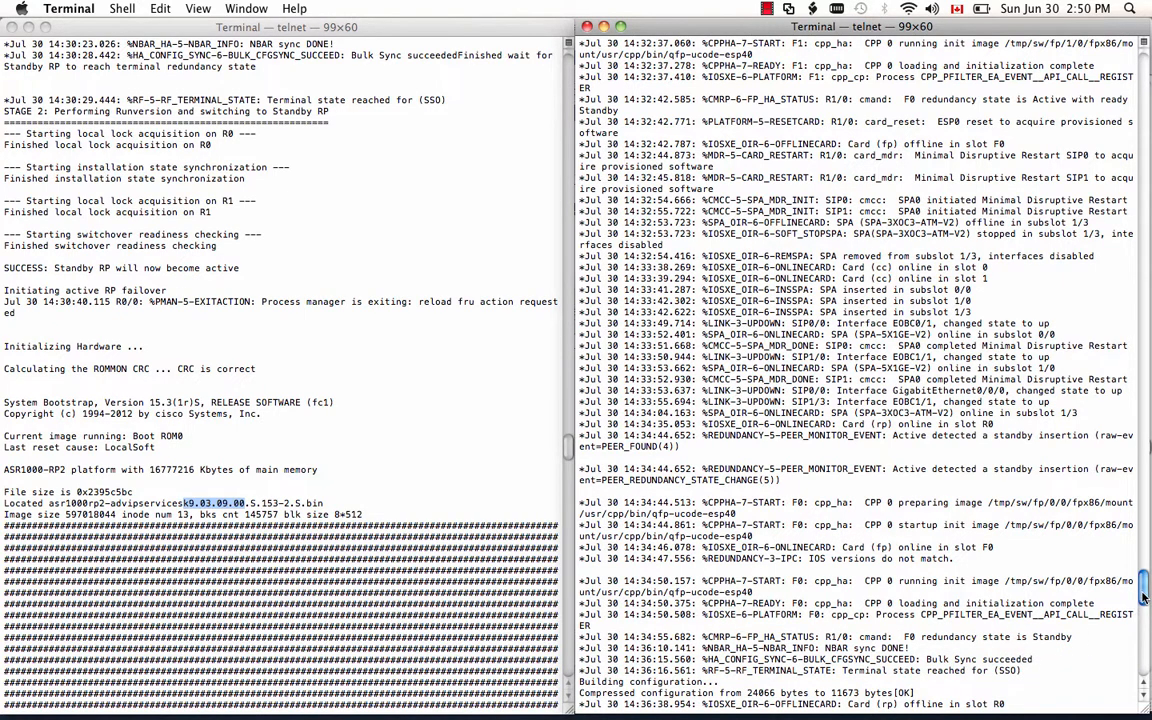
{"action": "scroll", "scroll_direction": "down", "scroll_amount": 3}
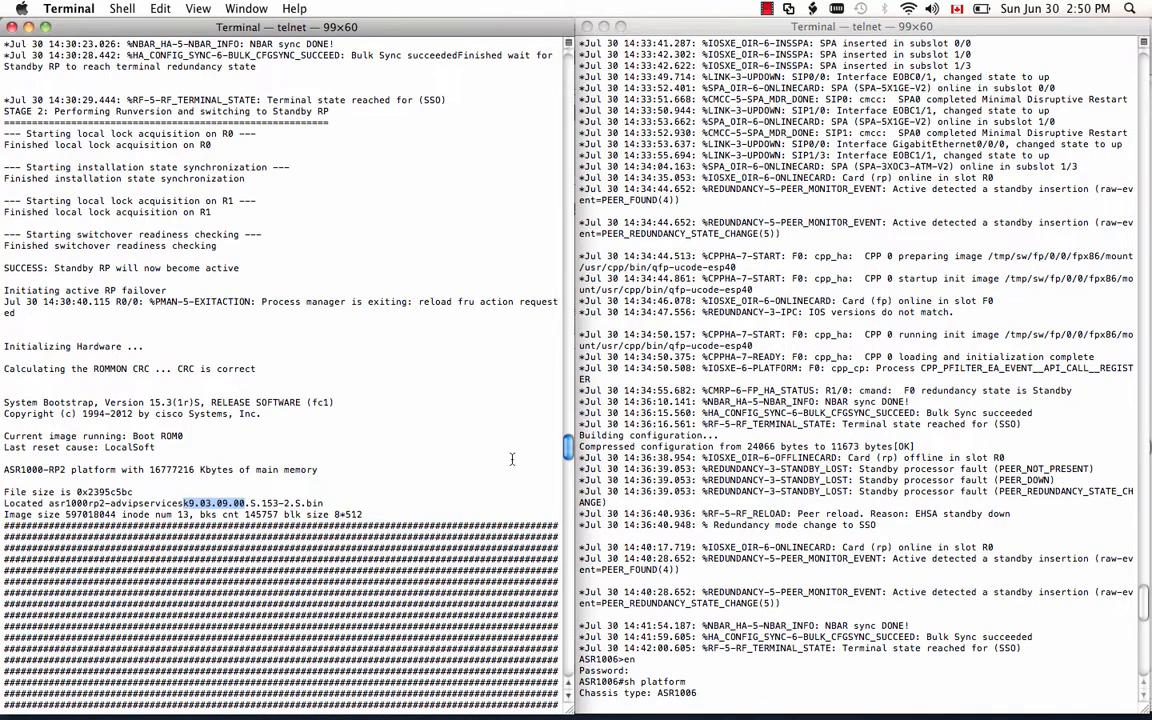
{"action": "scroll", "scroll_direction": "down", "scroll_amount": 3}
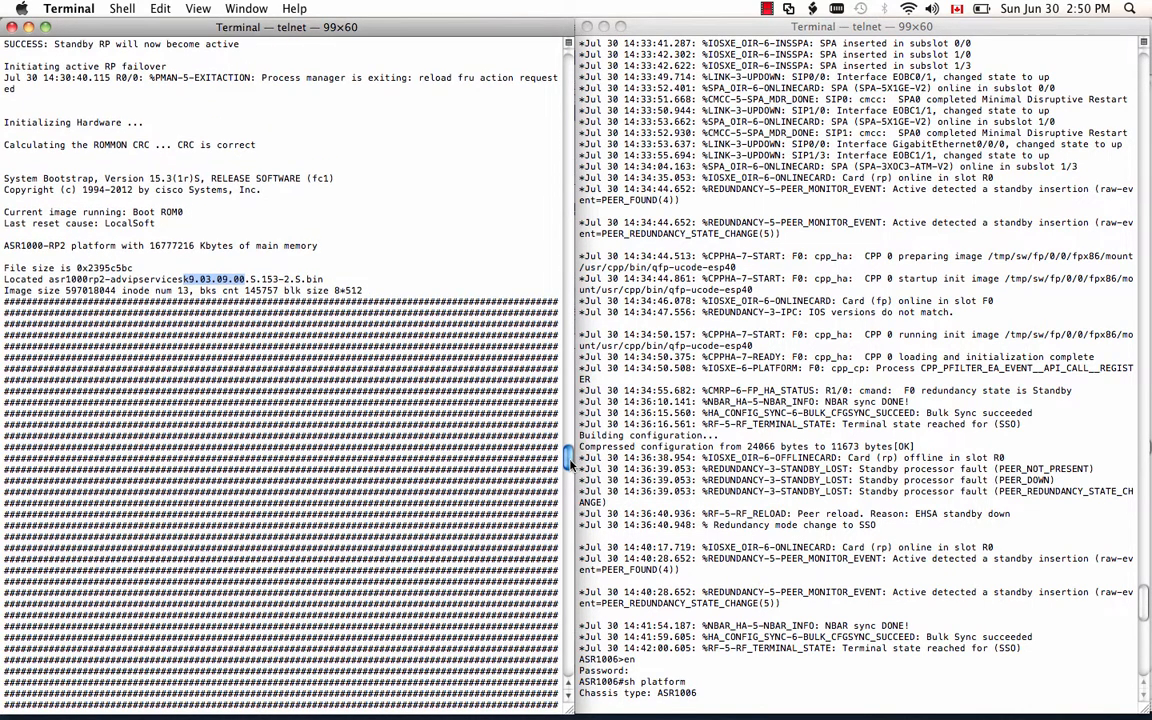
Step: Scroll the left-hand boot output through the 03.09.01.S image load to 'RF state STANDBY HOT'
{"action": "scroll", "scroll_direction": "down", "scroll_amount": 3}
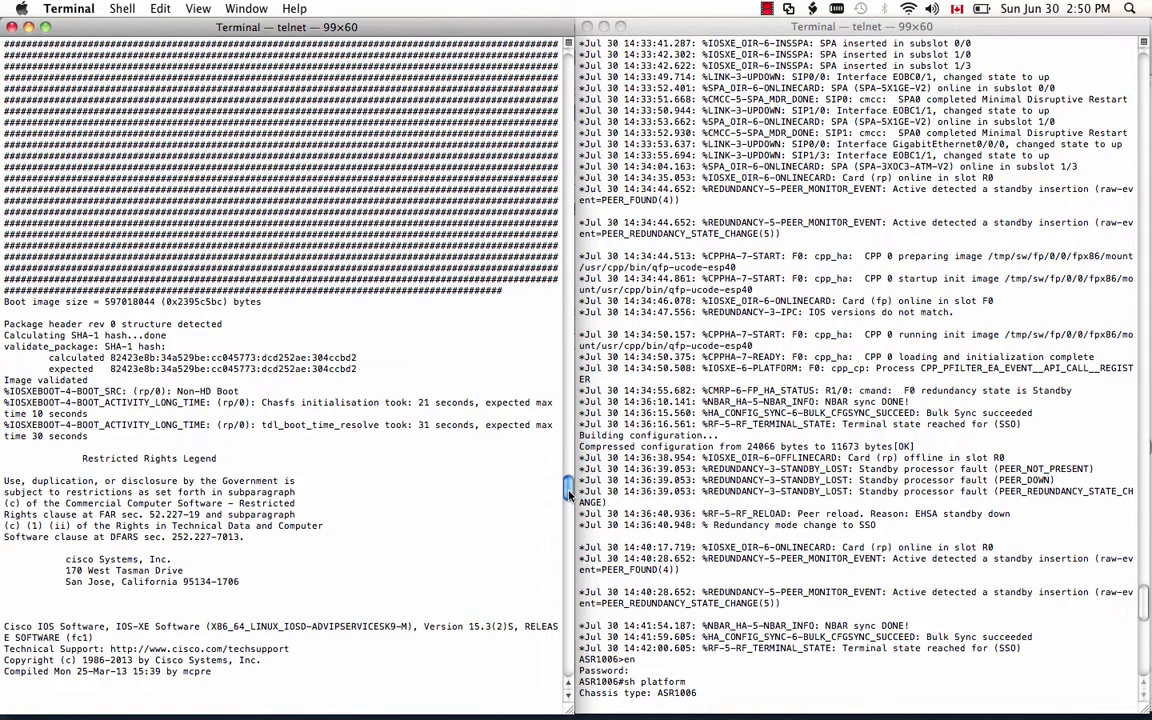
{"action": "scroll", "scroll_direction": "down", "scroll_amount": 3}
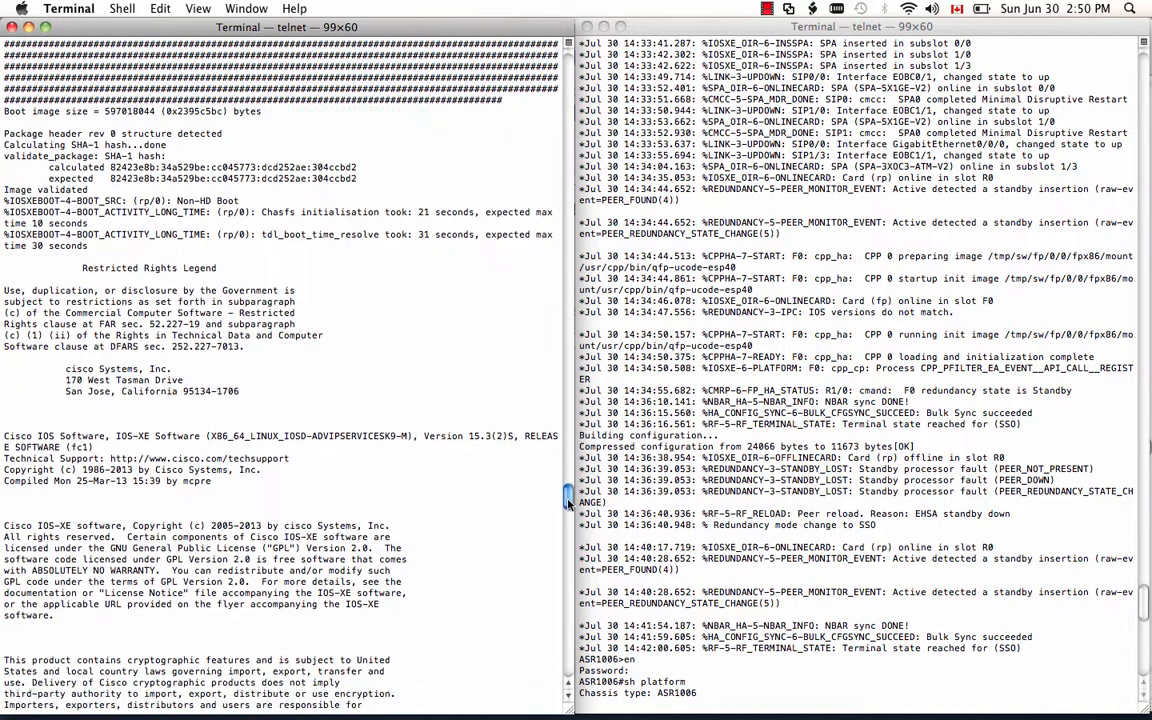
{"action": "scroll", "scroll_direction": "down", "scroll_amount": 3}
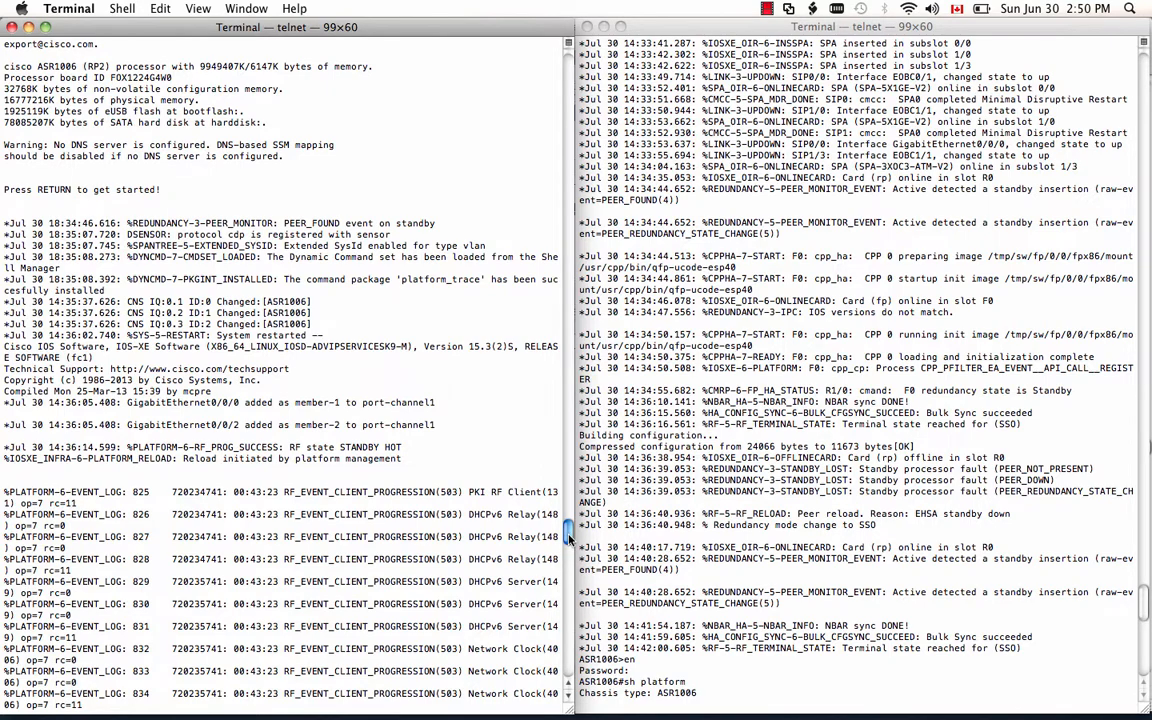
{"action": "scroll", "scroll_direction": "down", "scroll_amount": 3}
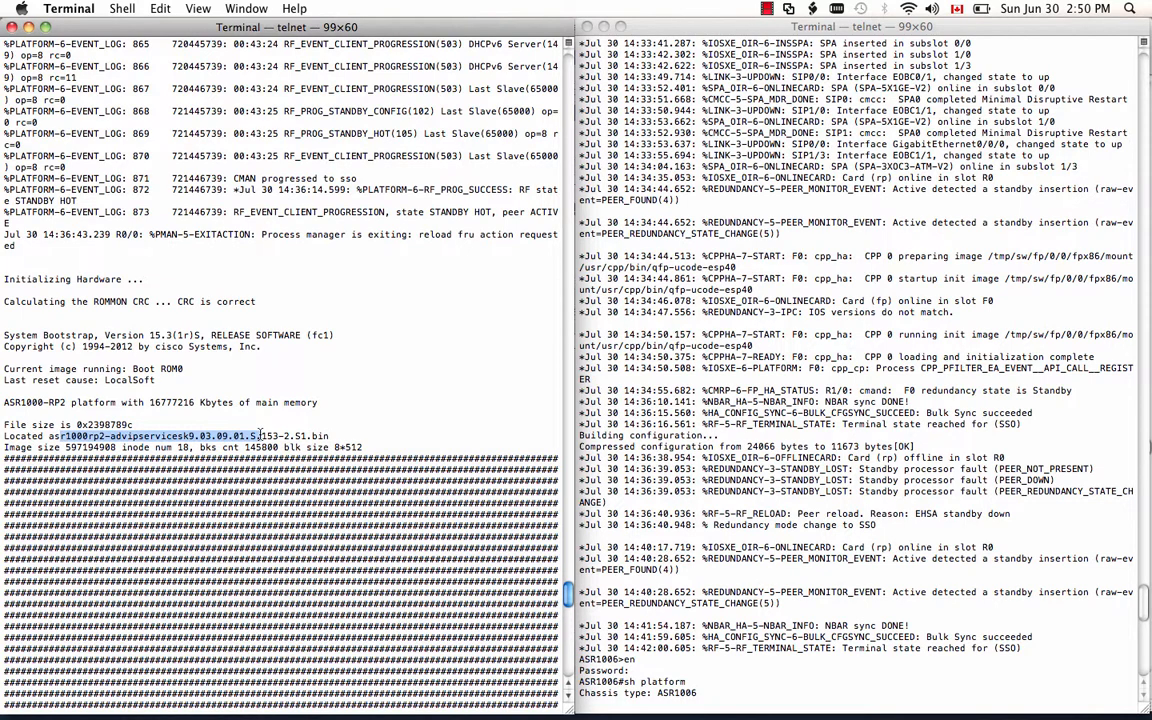
{"action": "scroll", "scroll_direction": "down", "scroll_amount": 3}
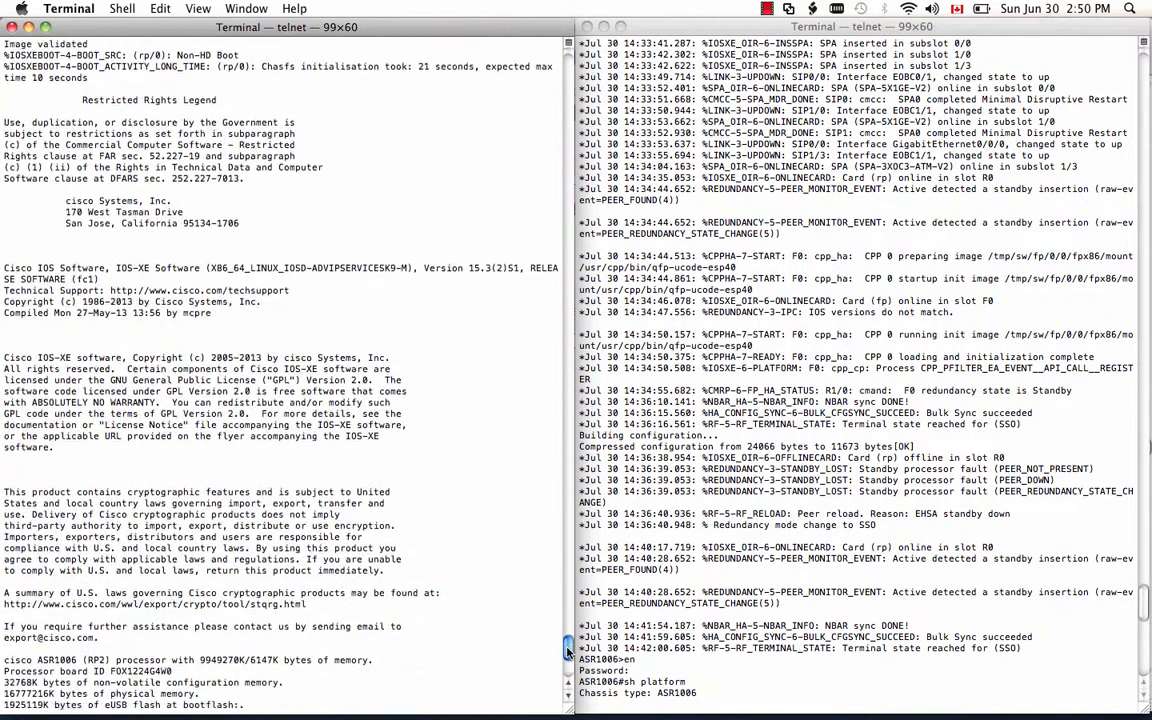
{"action": "scroll", "scroll_direction": "down", "scroll_amount": 3}
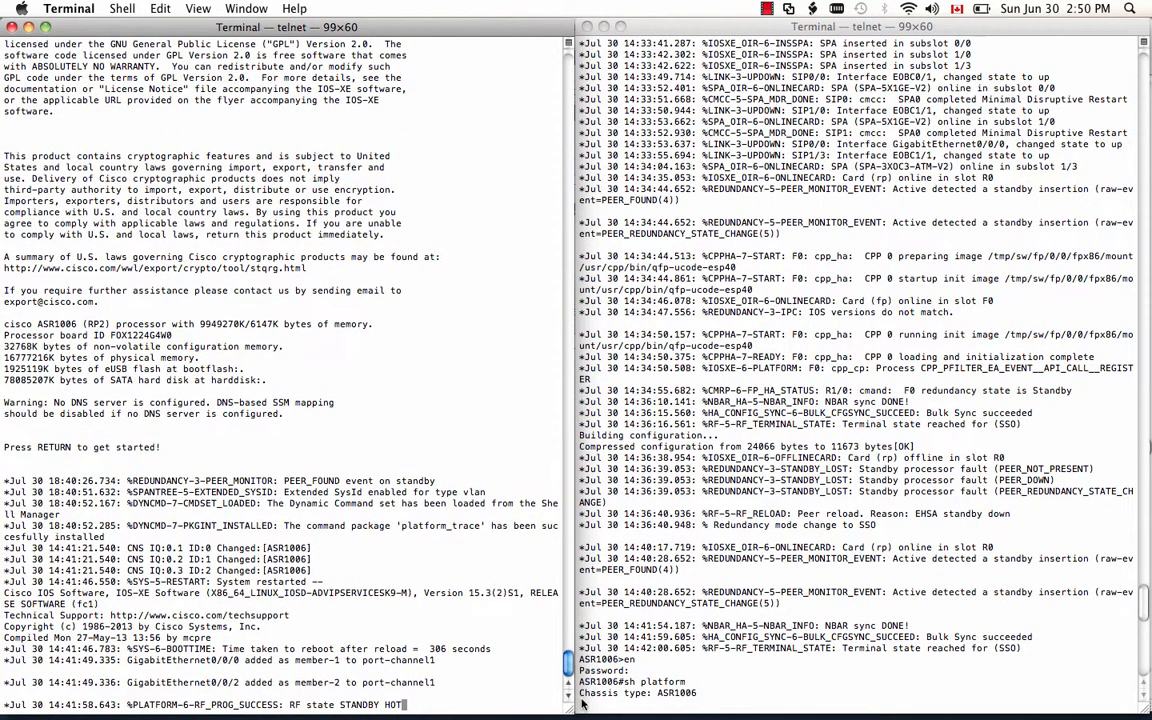
{"action": "scroll", "scroll_direction": "down", "scroll_amount": 3}
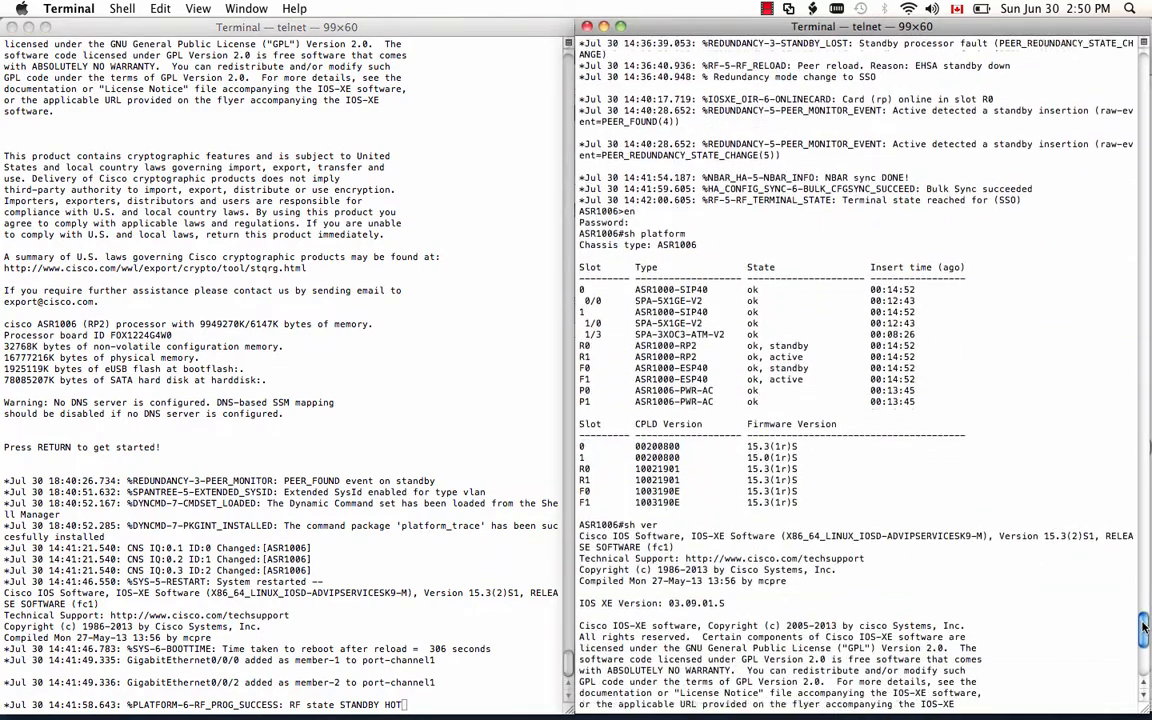
Step: Scroll the right-hand telnet output to read the card states and IOS XE 03.09.01.S version
{"action": "scroll", "scroll_direction": "down", "scroll_amount": 3}
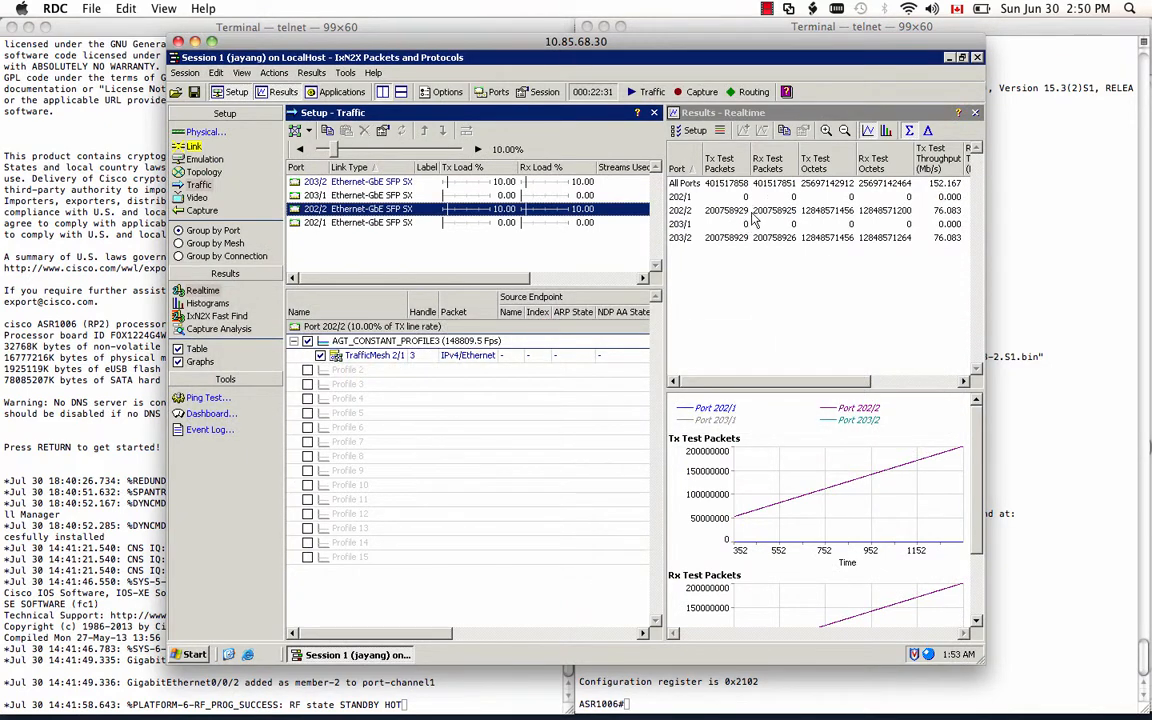
{"action": "mouse_move", "coordinate": [793, 247]}
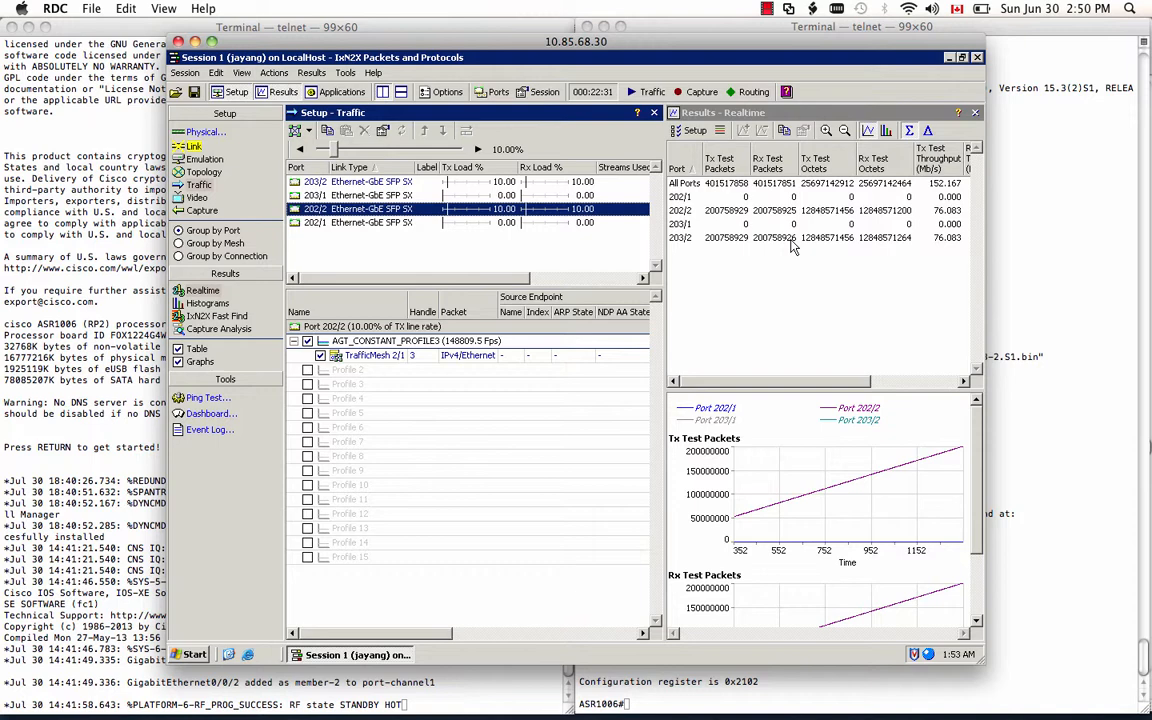
{"action": "mouse_move", "coordinate": [794, 252]}
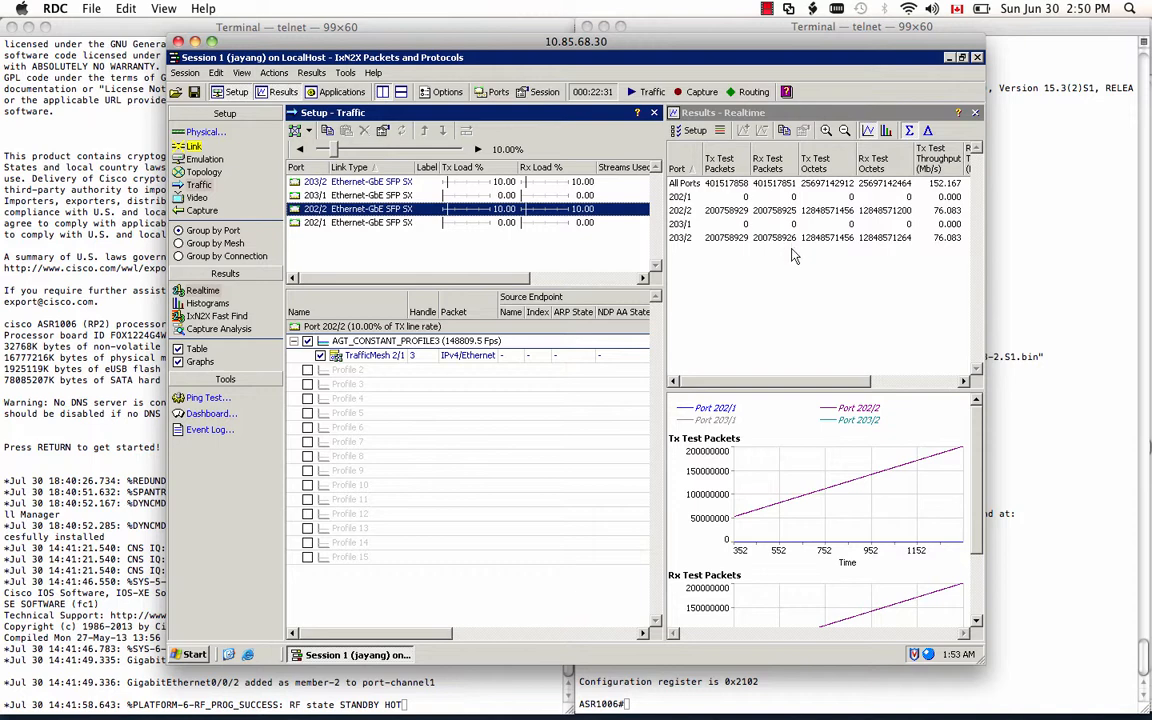